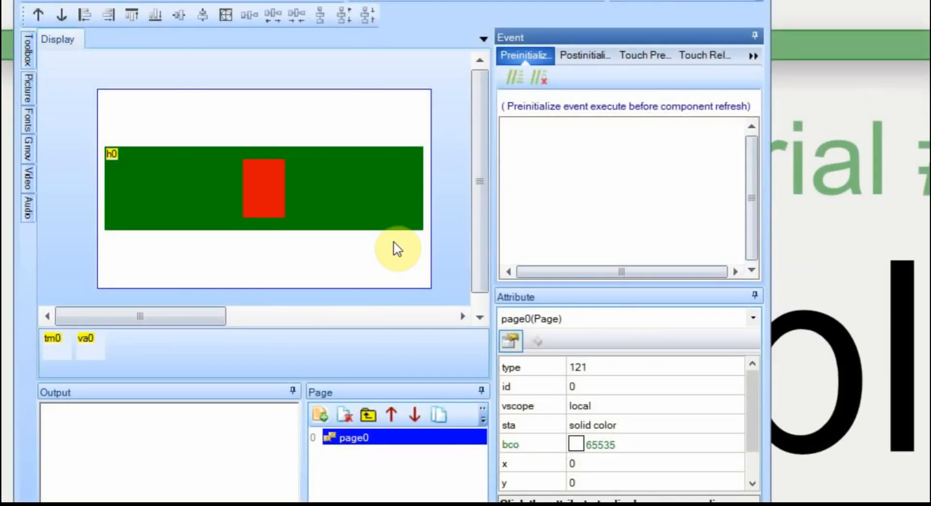
mouse_move(362, 171)
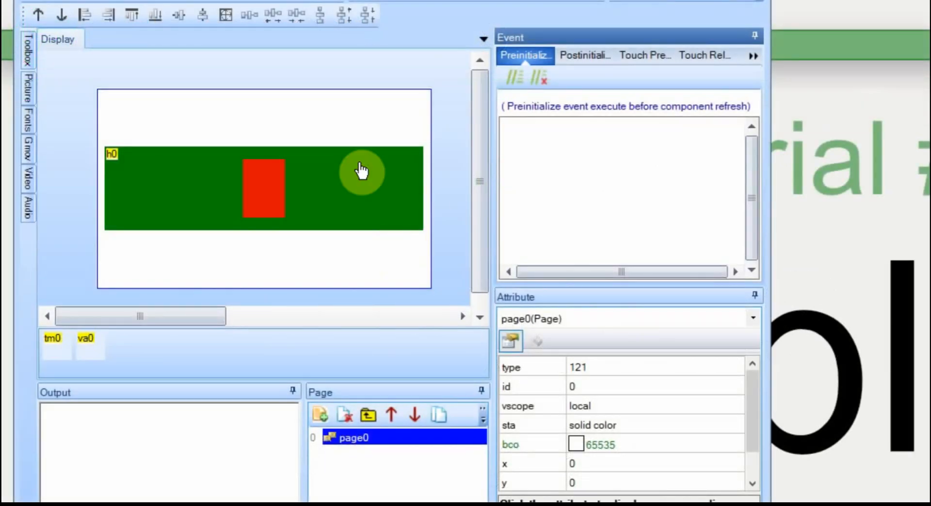
- Review tm0's Timer Event code, then view slider h0's empty Touch Move event
click(53, 338)
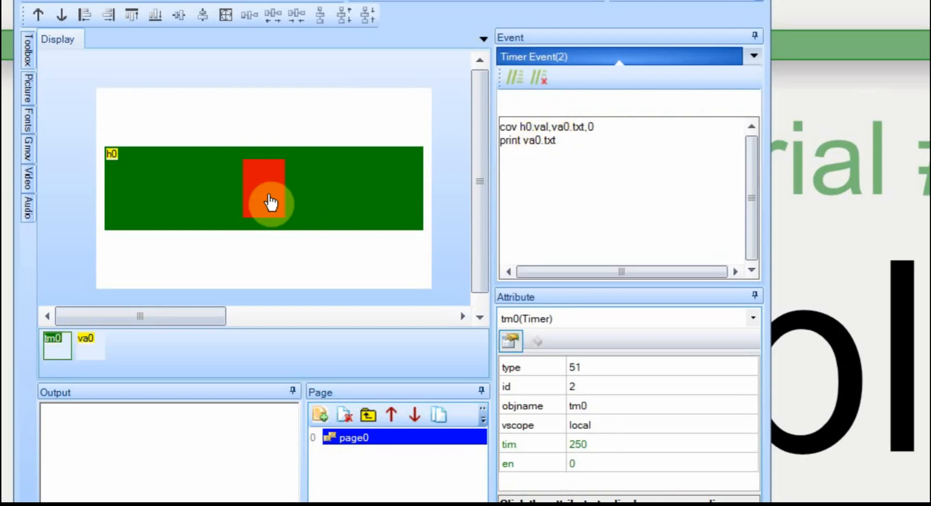
click(270, 201)
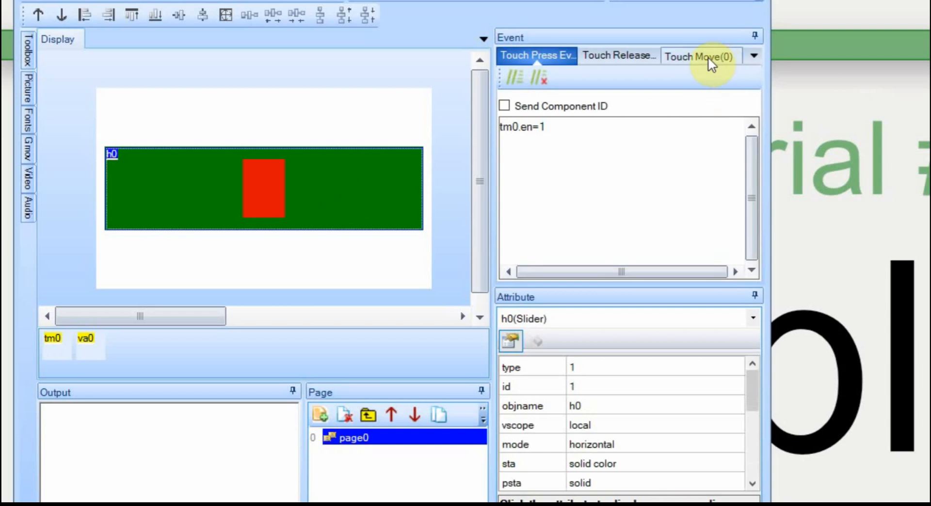
click(699, 56)
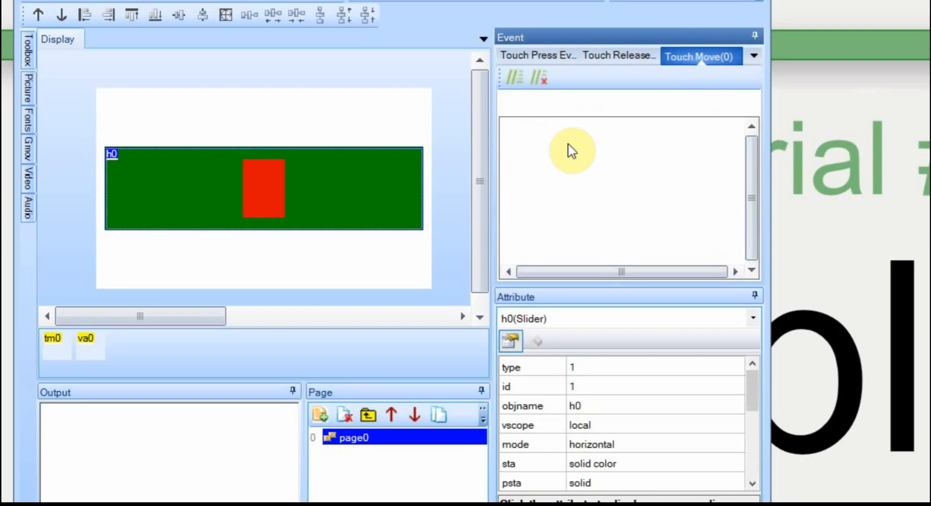
mouse_move(286, 198)
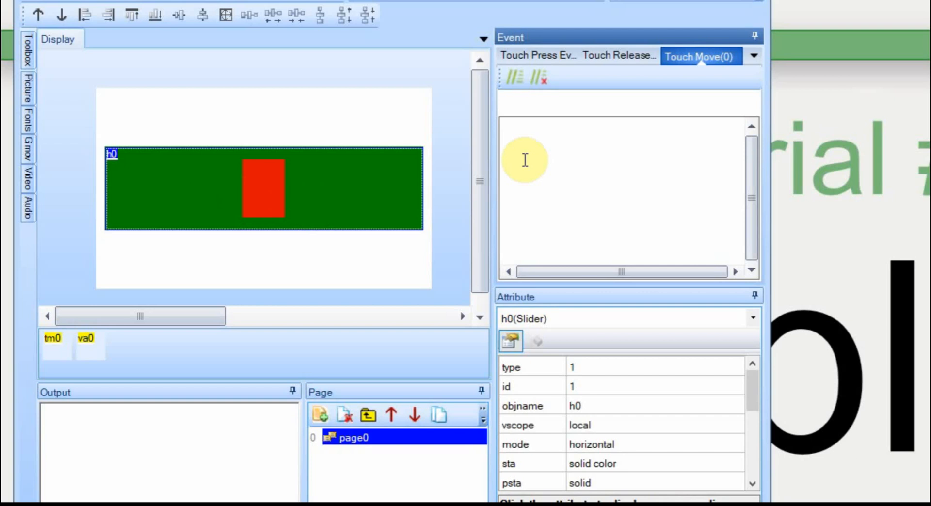
mouse_move(593, 80)
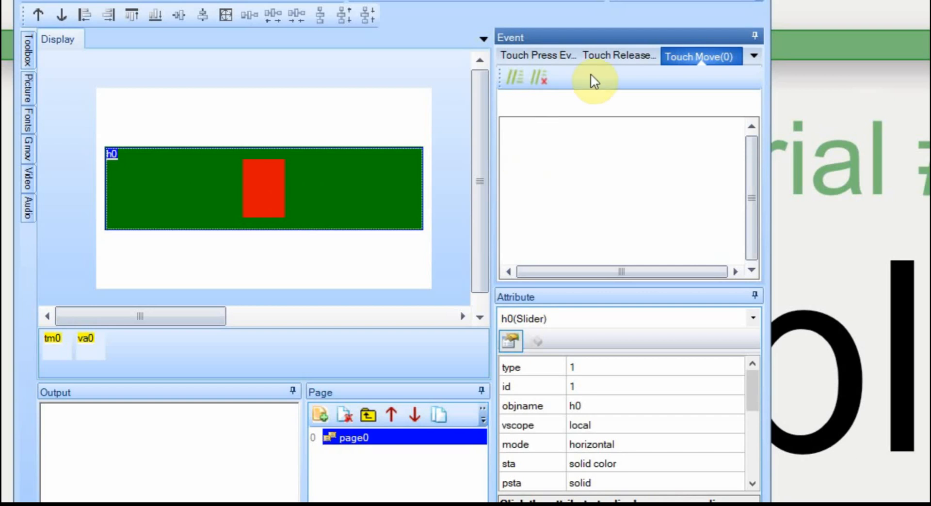
mouse_move(528, 141)
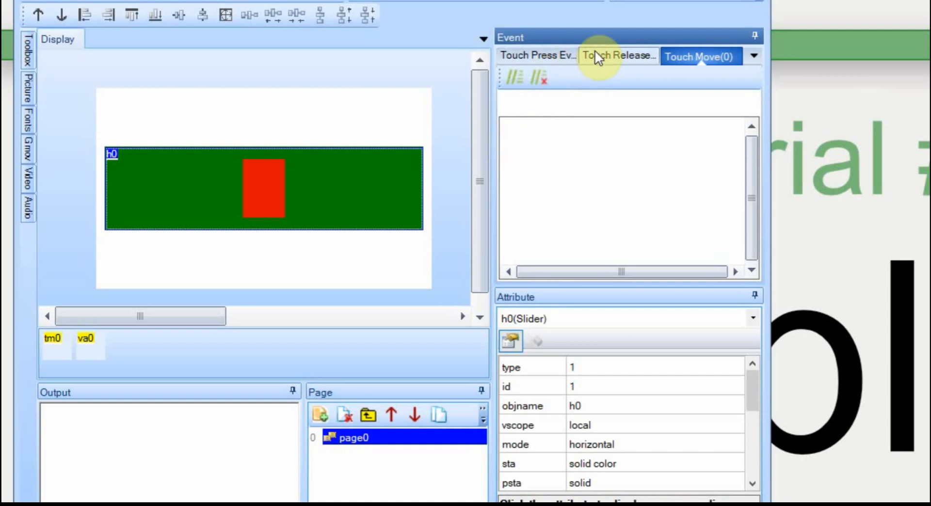
- Set h0's Touch Press to tm0.en=0 and add cov h0.val,va0.txt,0 to Touch Move
click(536, 56)
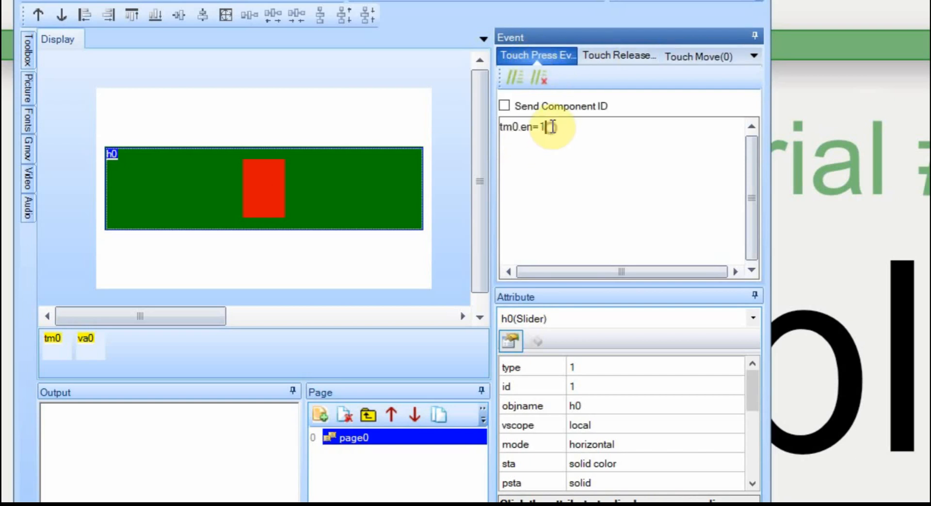
text(0)
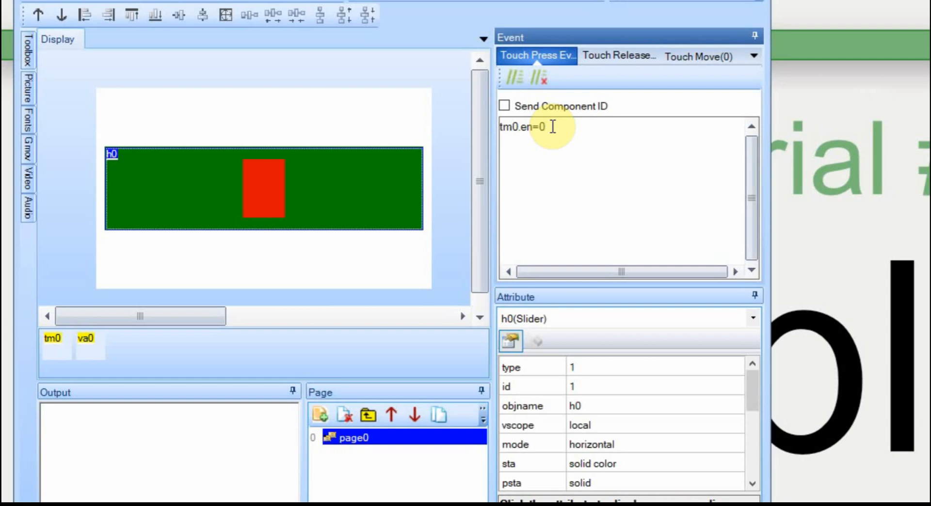
click(700, 56)
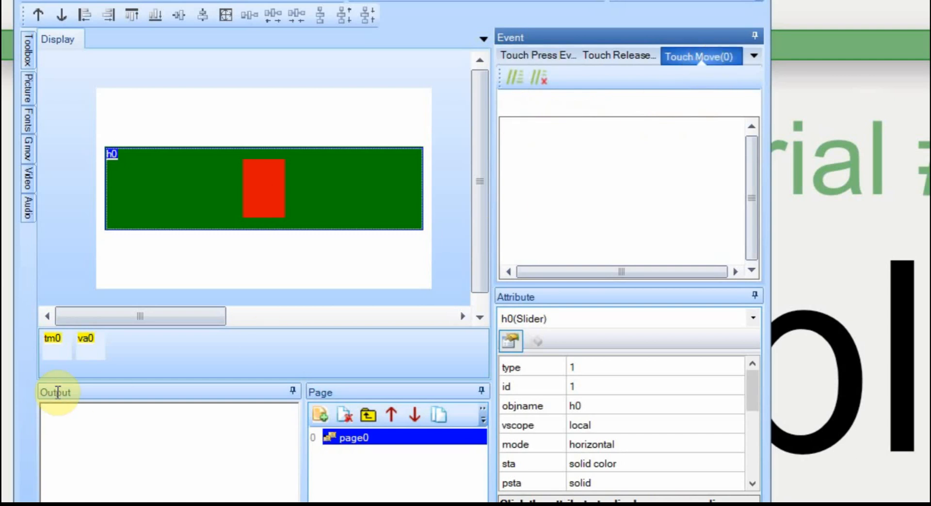
click(52, 346)
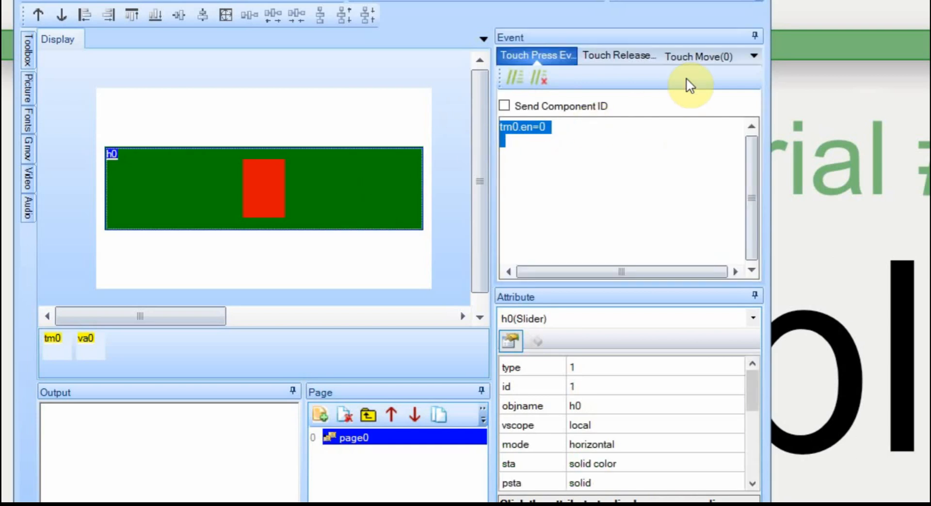
click(701, 56)
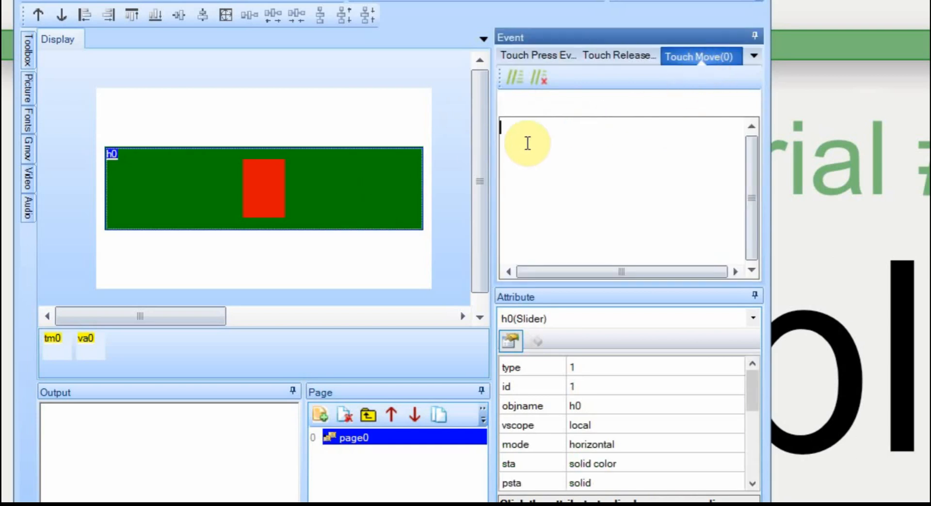
text(cov h0.val,va0.txt,0)
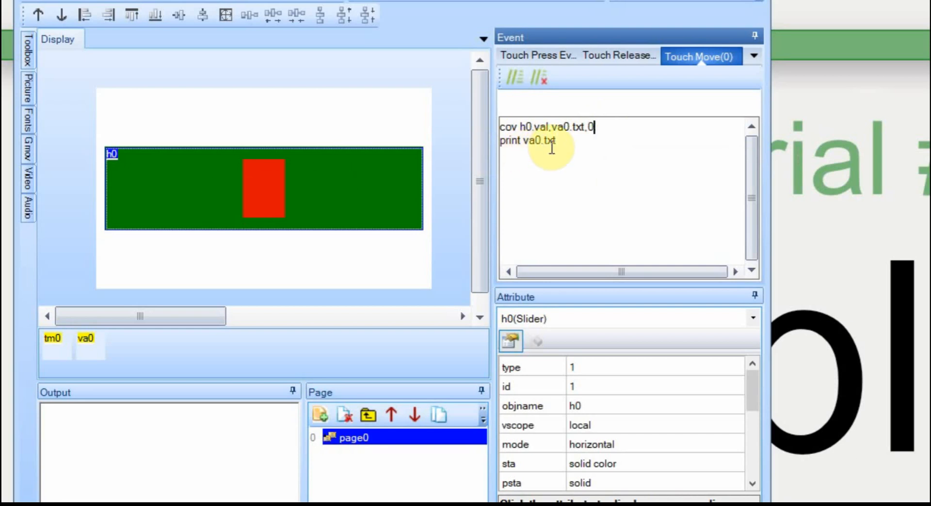
mouse_move(292, 48)
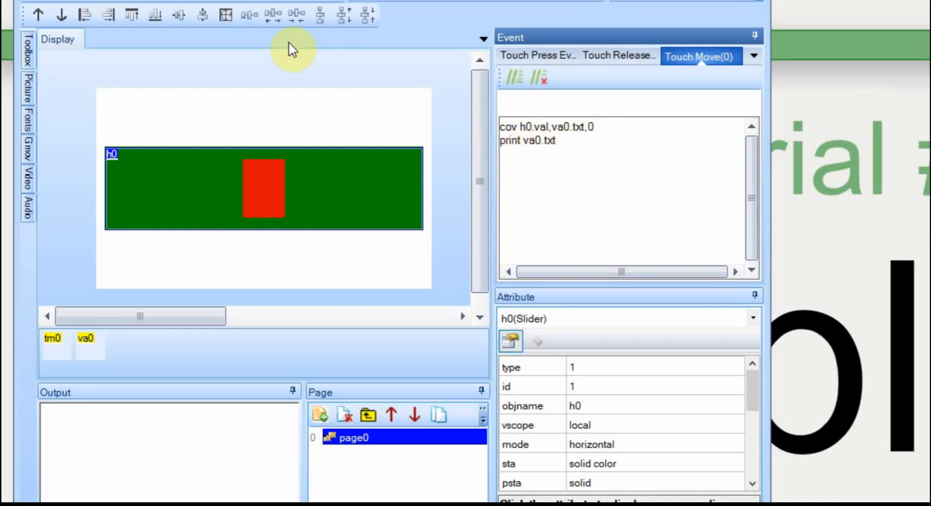
mouse_move(266, 3)
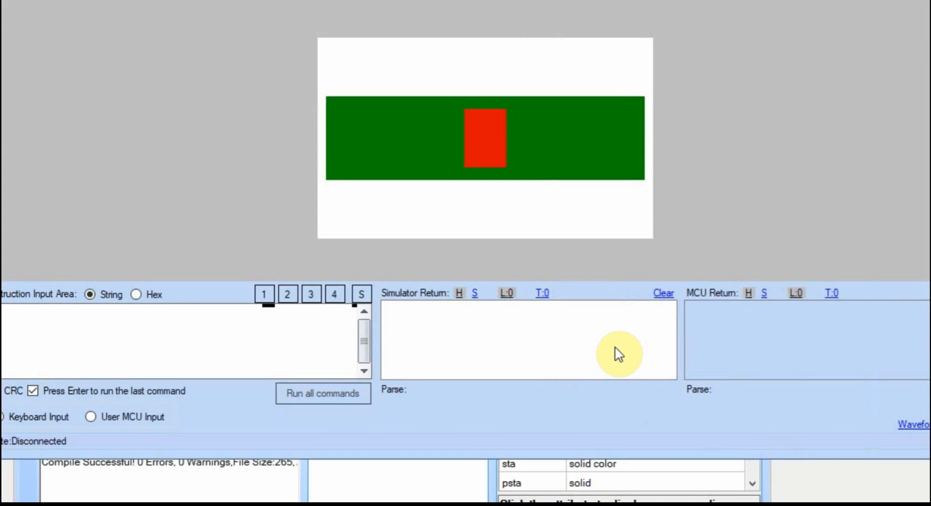
mouse_move(522, 354)
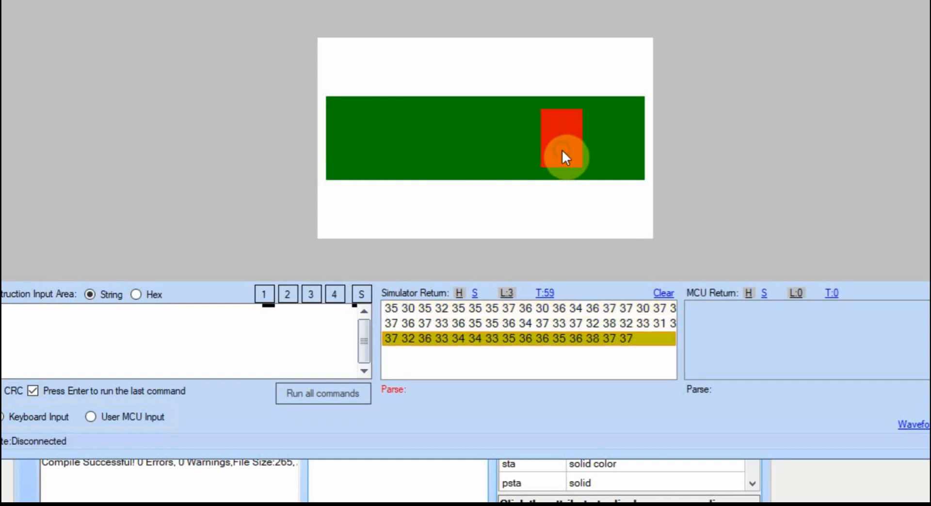
- Inspect the simulator's returned value bytes and their copy options after moving the slider
right_click(409, 309)
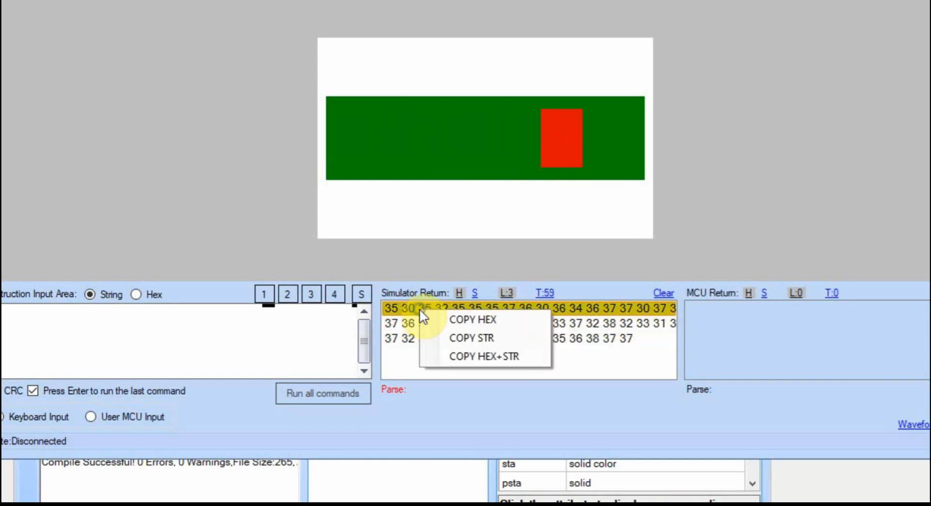
click(484, 355)
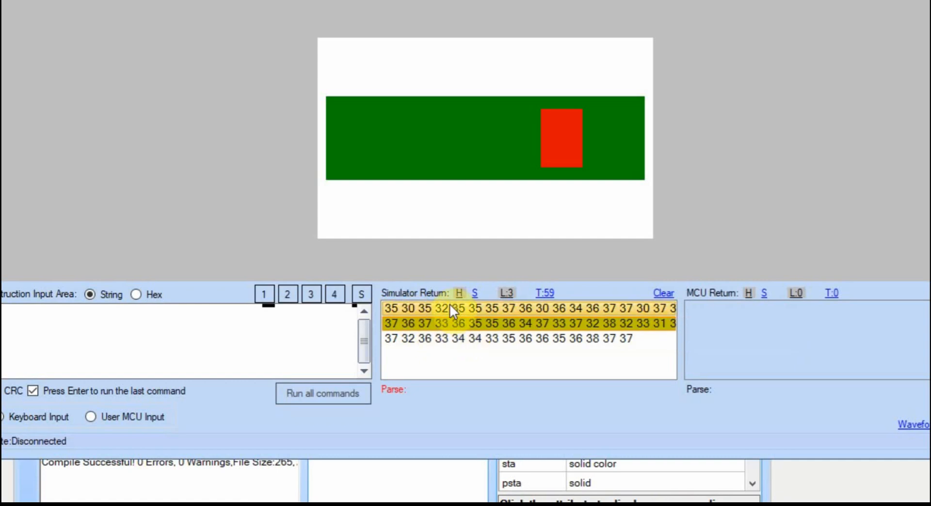
mouse_move(392, 314)
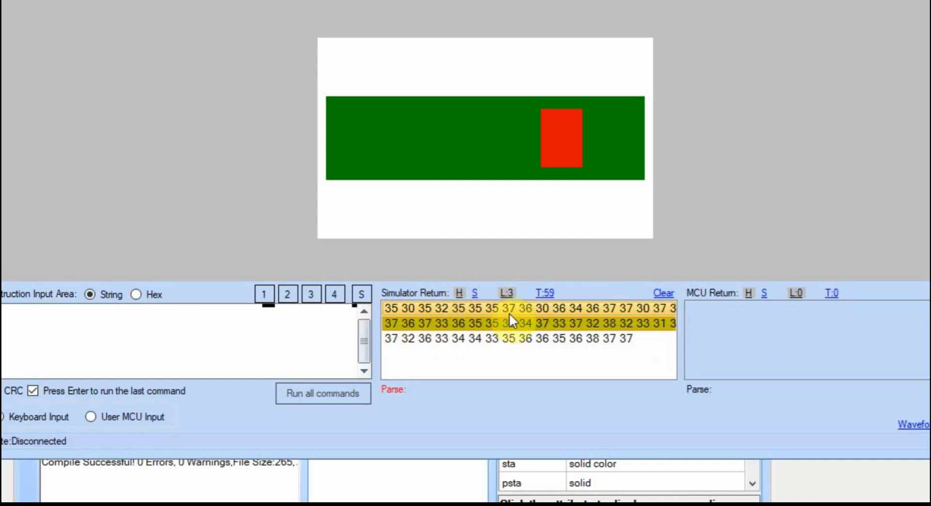
mouse_move(415, 318)
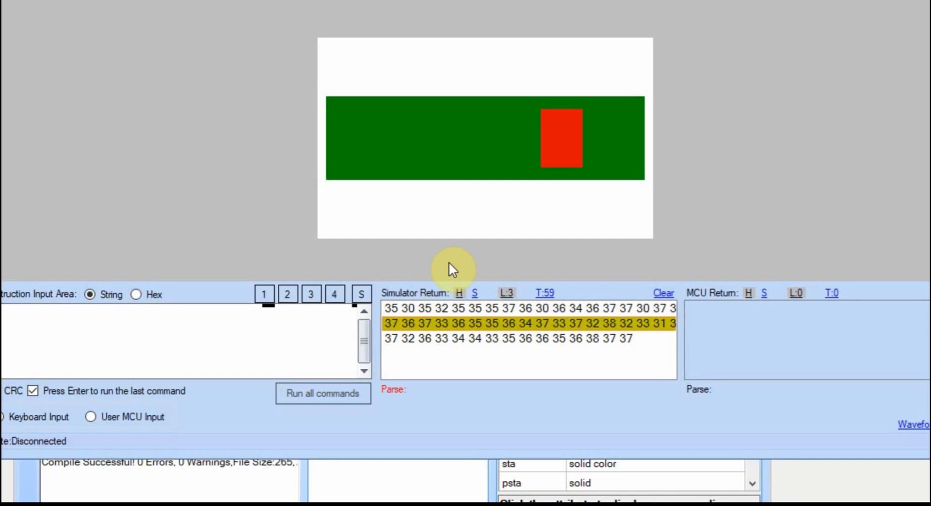
mouse_move(432, 308)
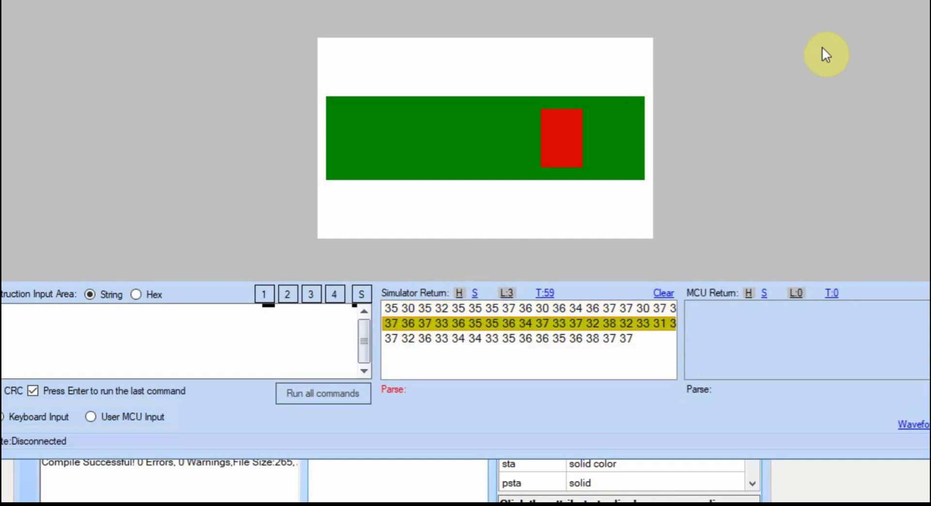
mouse_move(523, 321)
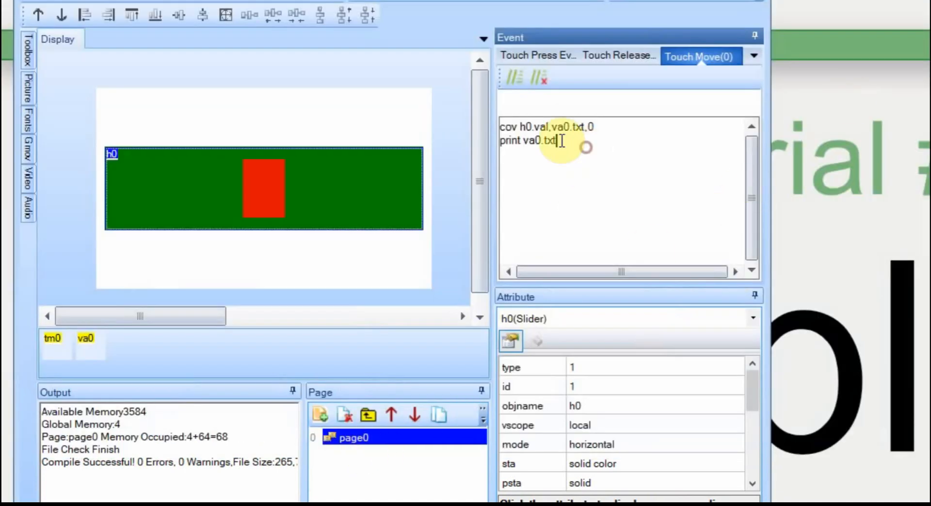
- Change h0's Touch Press code from tm0.en=0 back to tm0.en=1
click(536, 55)
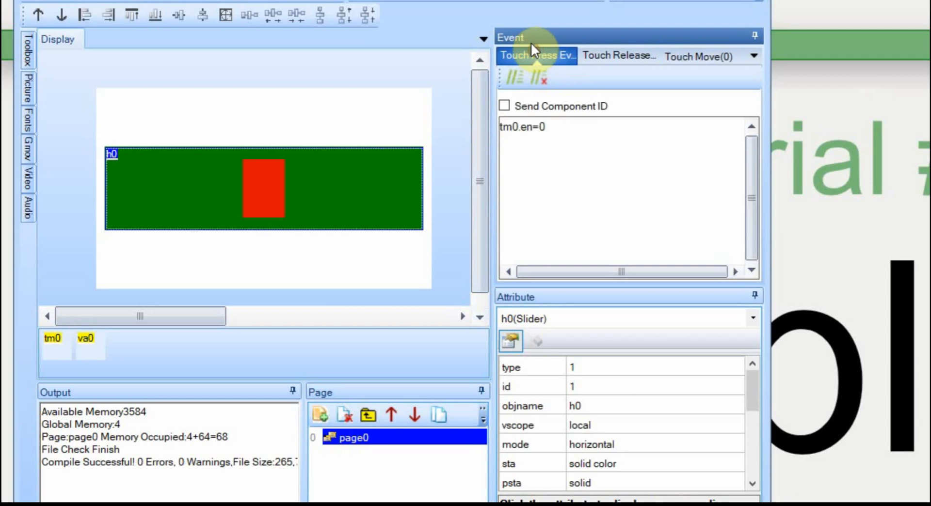
text(1)
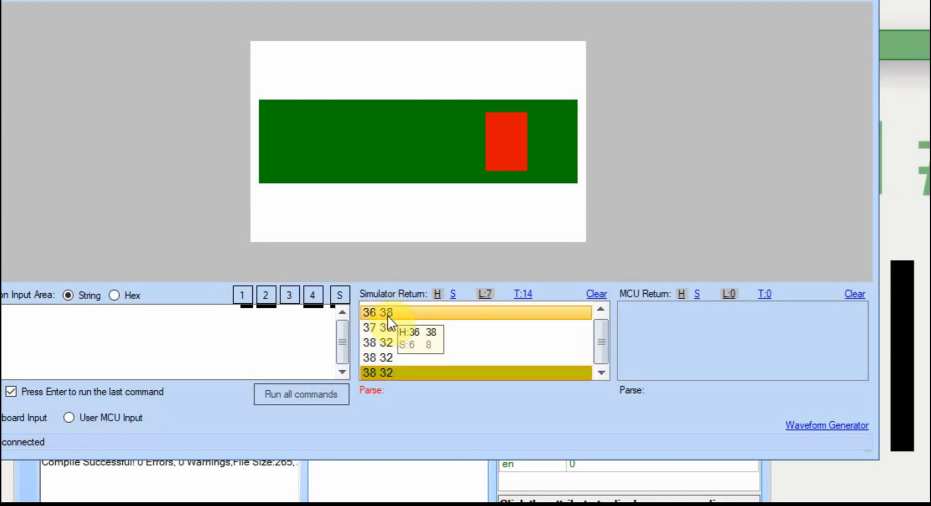
mouse_move(390, 327)
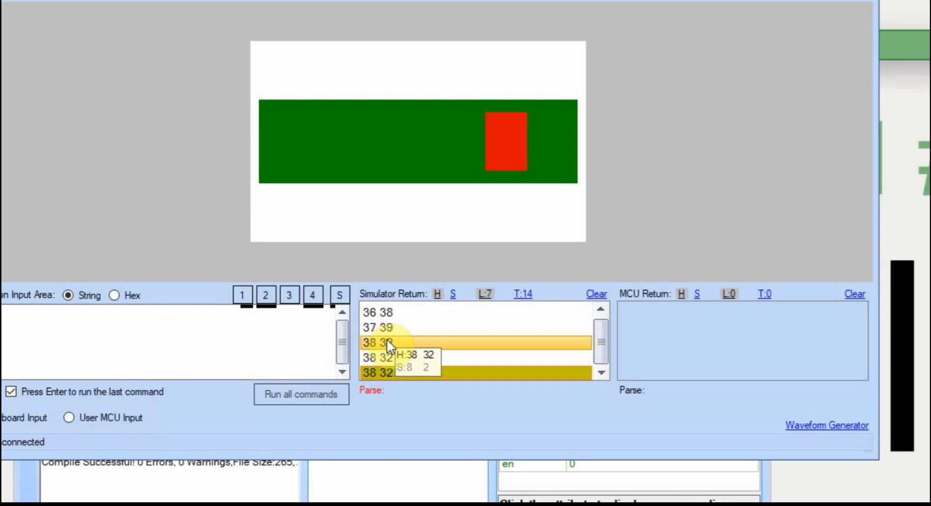
mouse_move(380, 335)
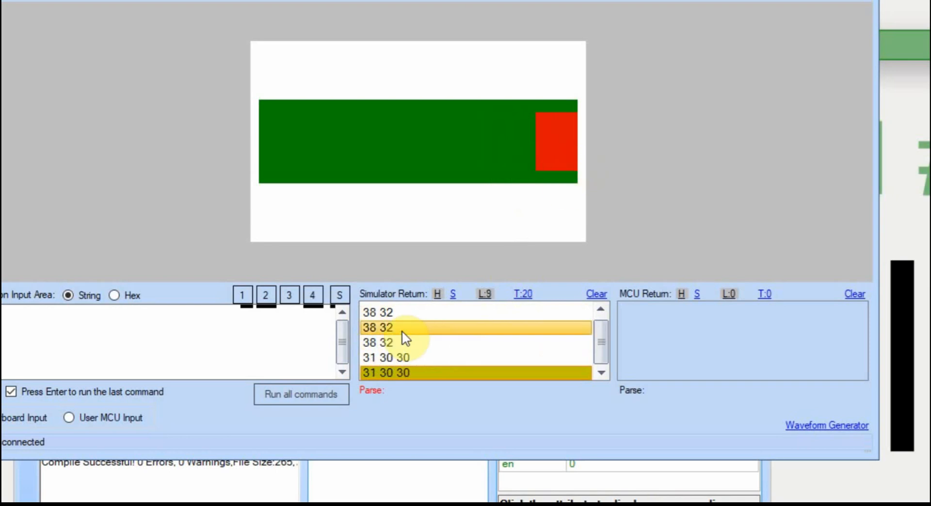
mouse_move(404, 359)
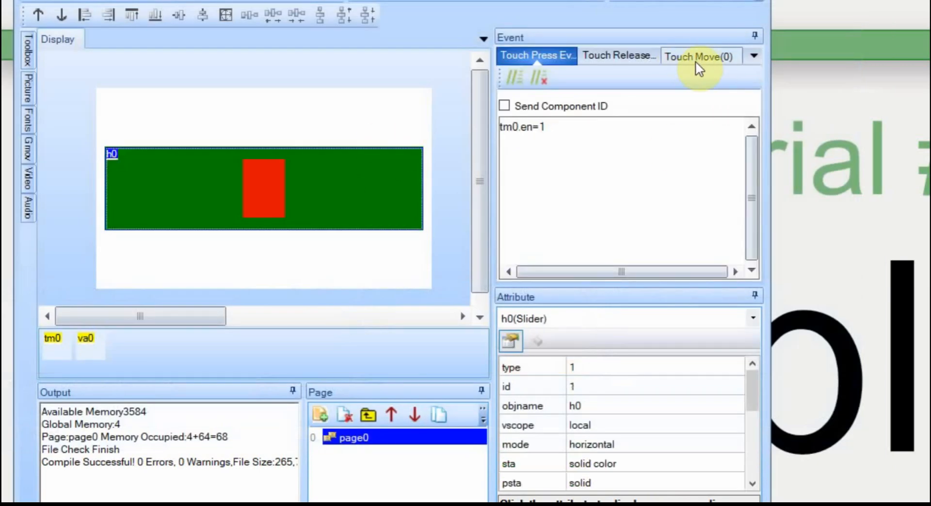
mouse_move(707, 63)
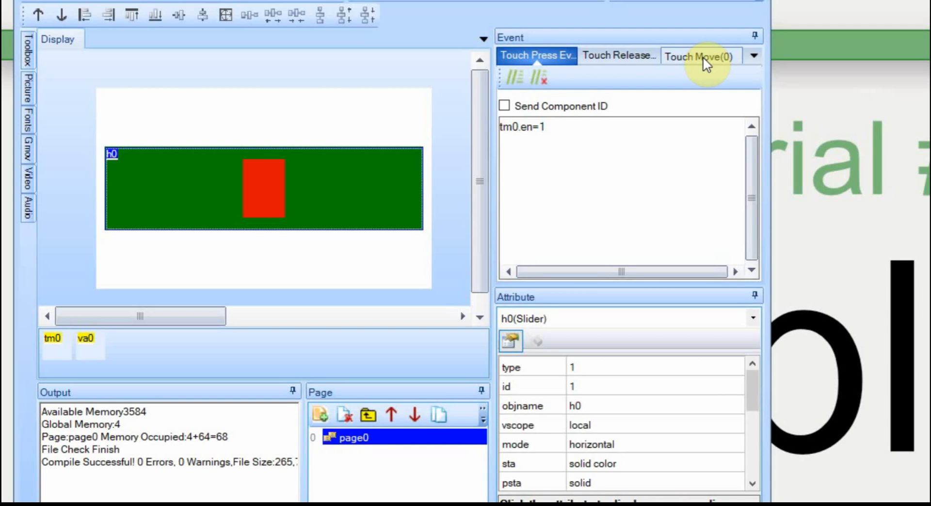
mouse_move(667, 115)
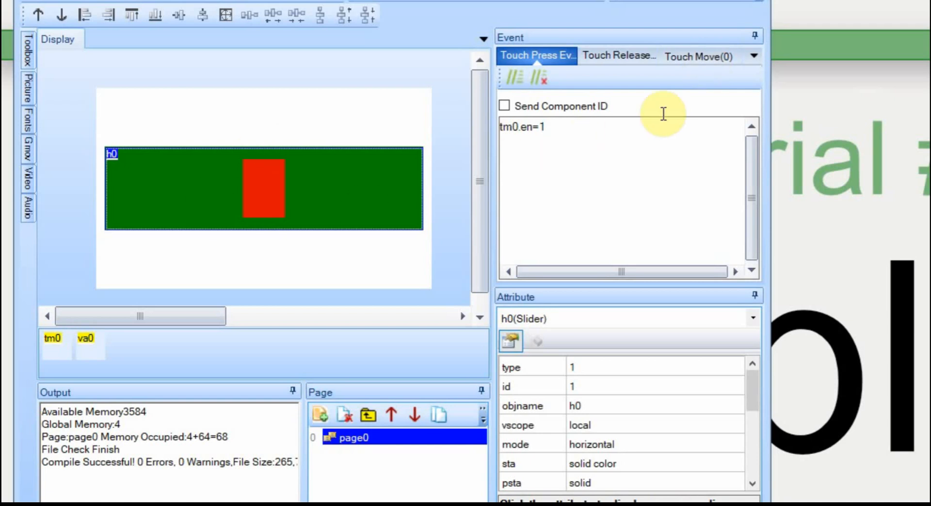
- Replace va0.txt with h0.val in the Timer Event print line
click(53, 339)
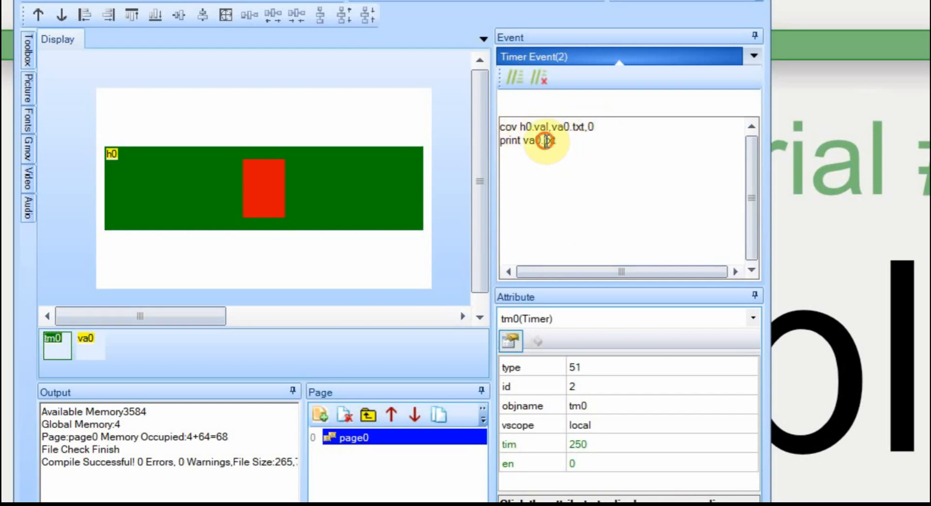
double_click(547, 140)
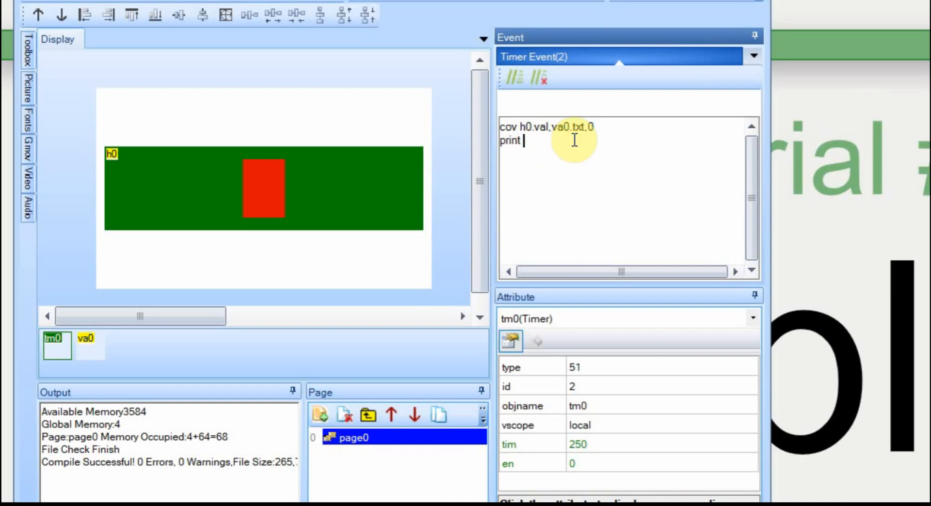
text(h0.val)
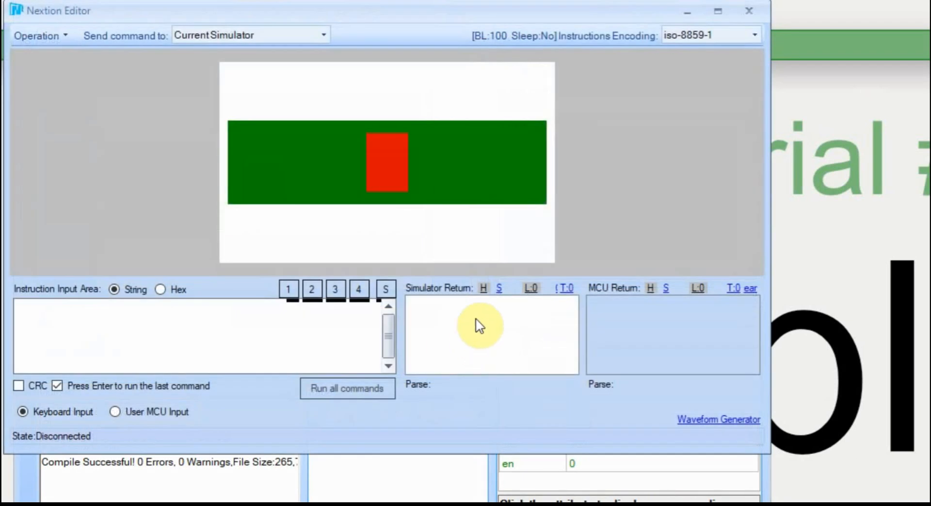
- Check the four-byte returns like 19 00 00 00 and 2F 00 00 00, then close the simulator
click(472, 188)
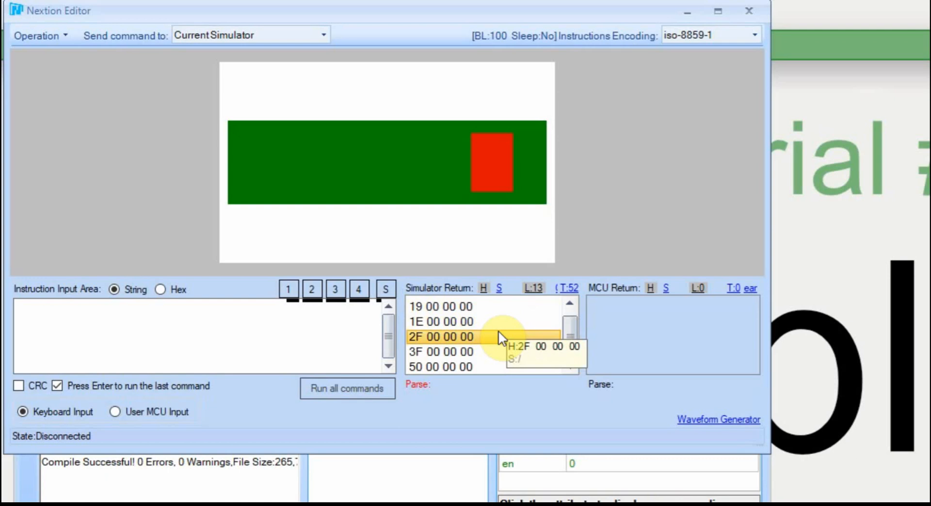
click(439, 307)
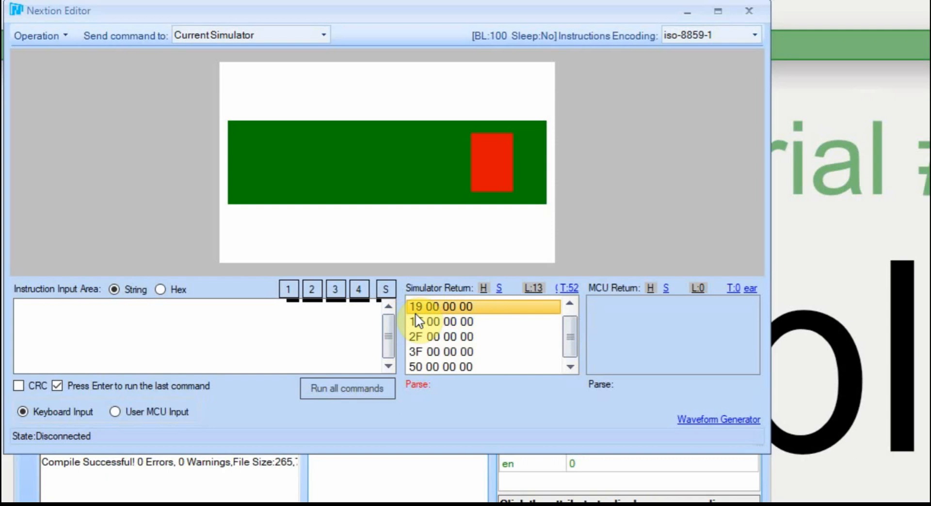
mouse_move(469, 313)
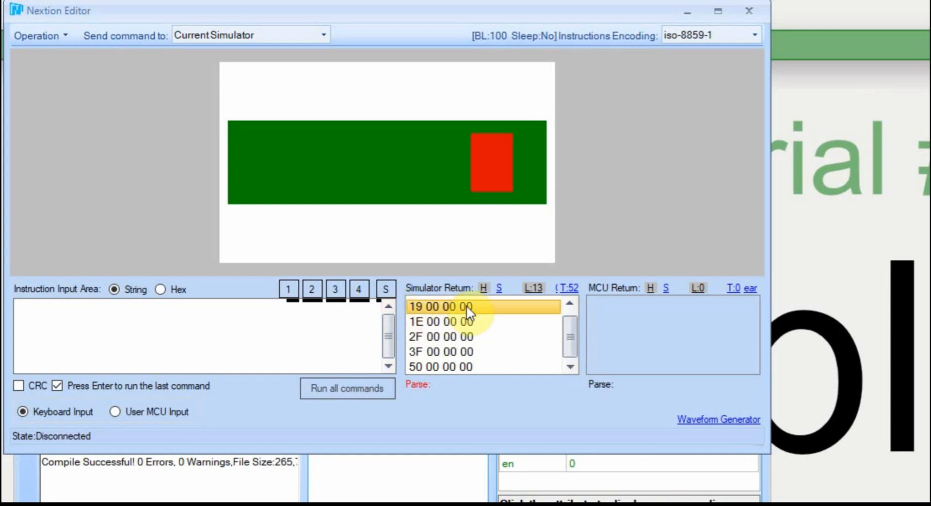
click(460, 322)
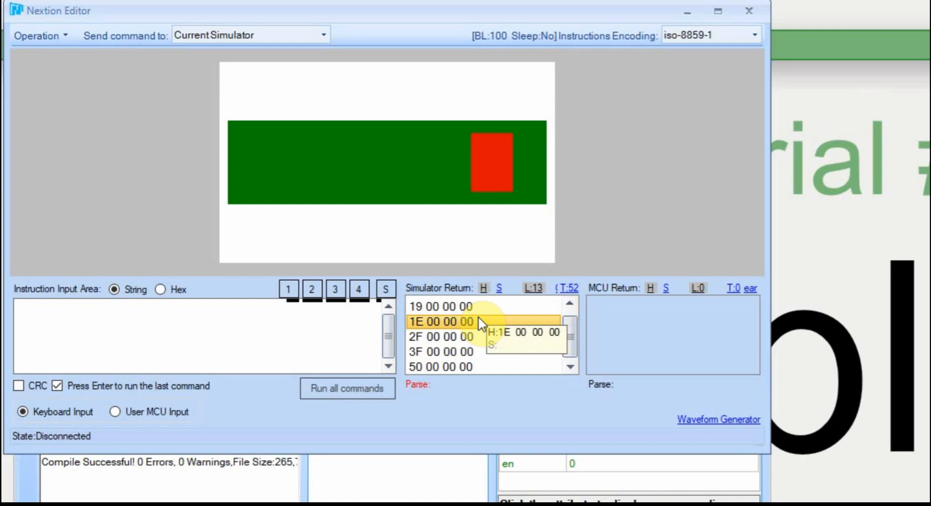
mouse_move(622, 159)
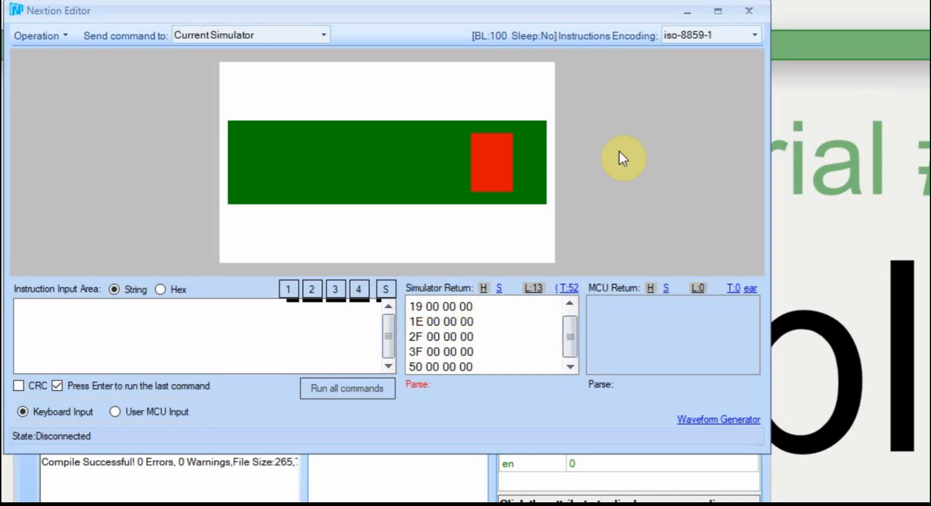
mouse_move(616, 167)
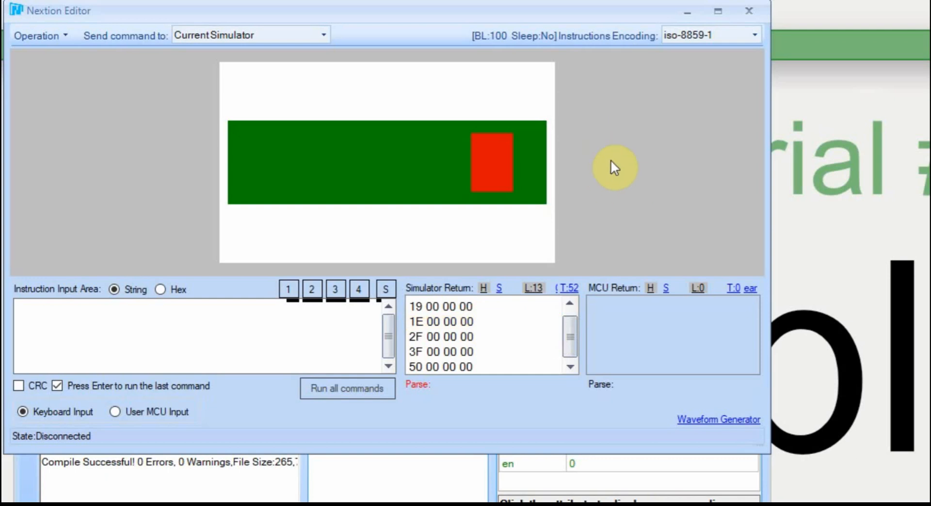
mouse_move(613, 224)
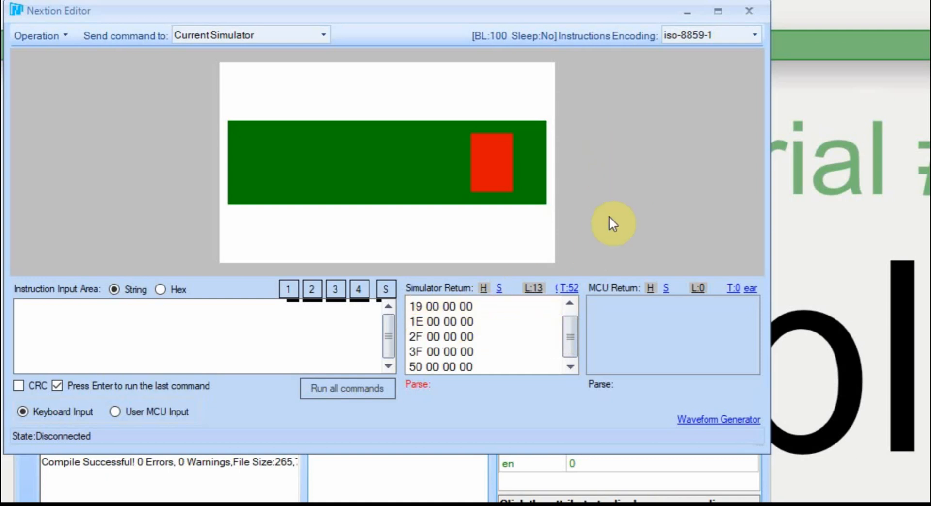
mouse_move(631, 167)
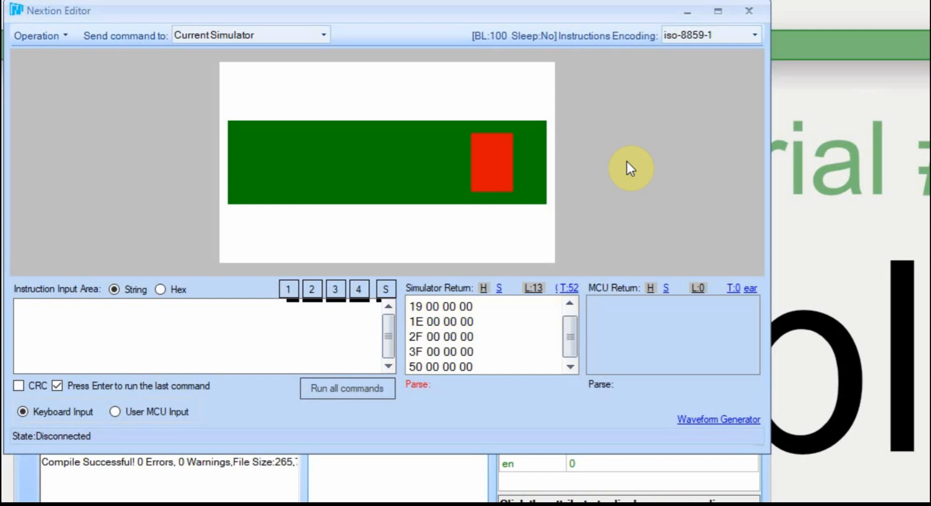
mouse_move(598, 147)
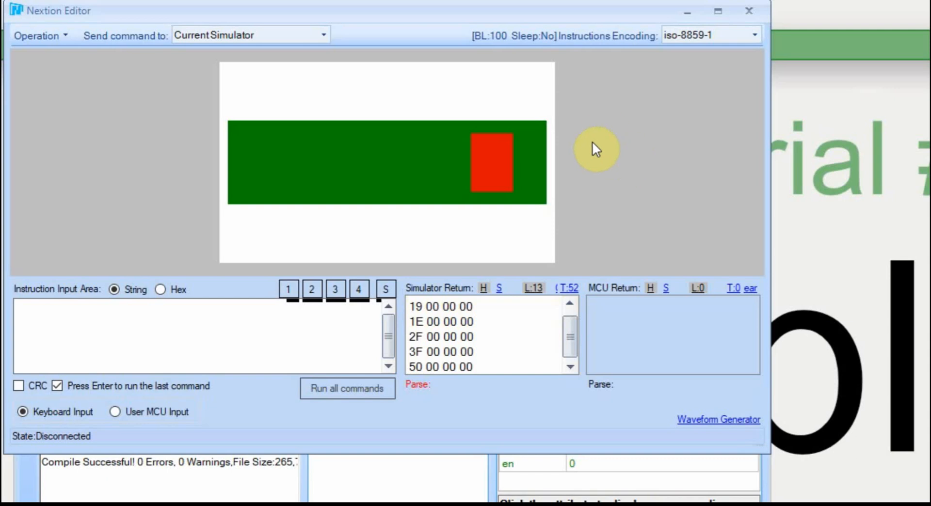
mouse_move(751, 12)
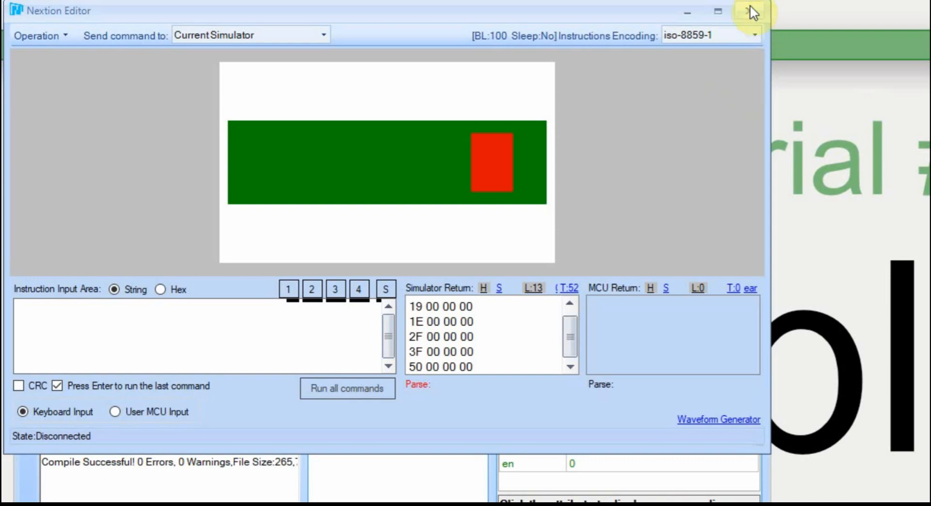
click(750, 11)
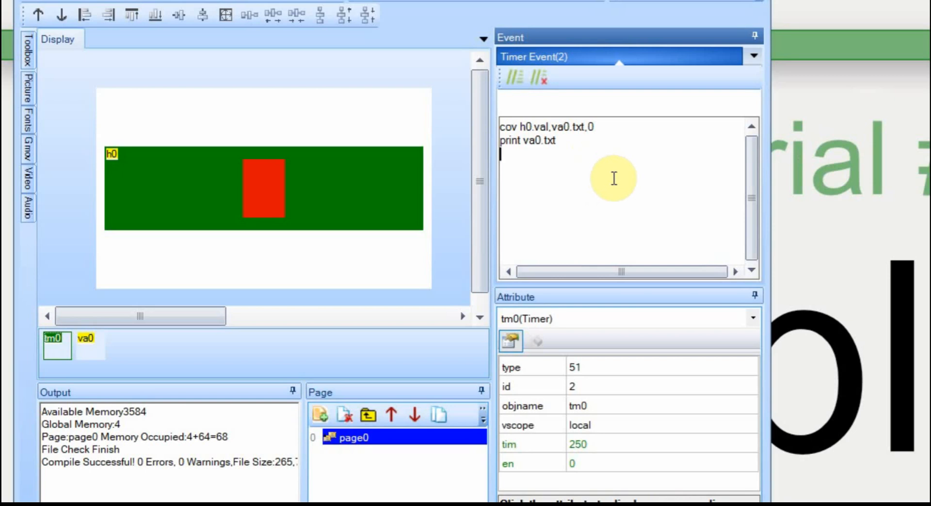
mouse_move(288, 282)
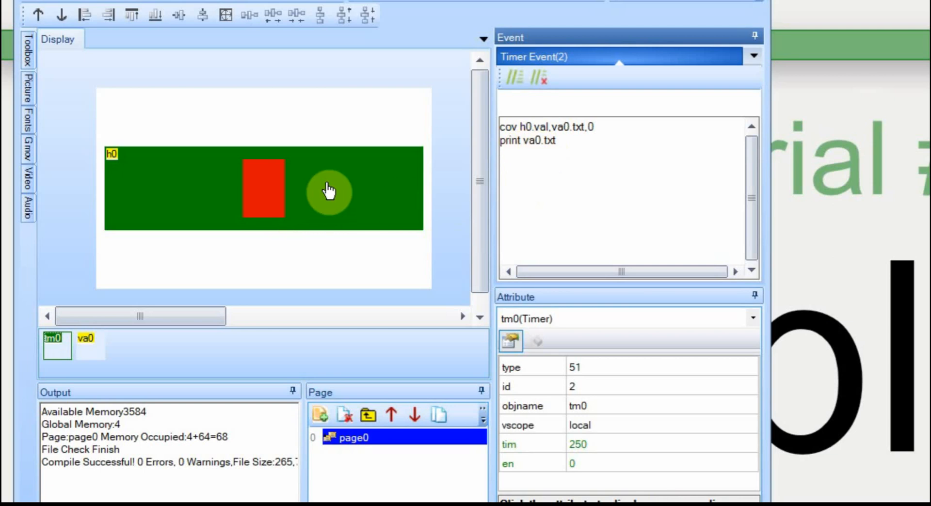
mouse_move(341, 196)
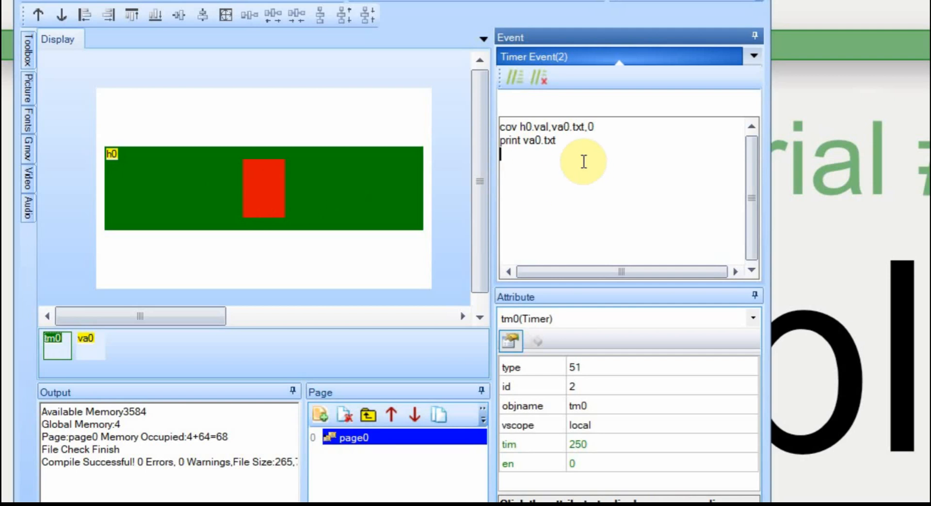
mouse_move(572, 177)
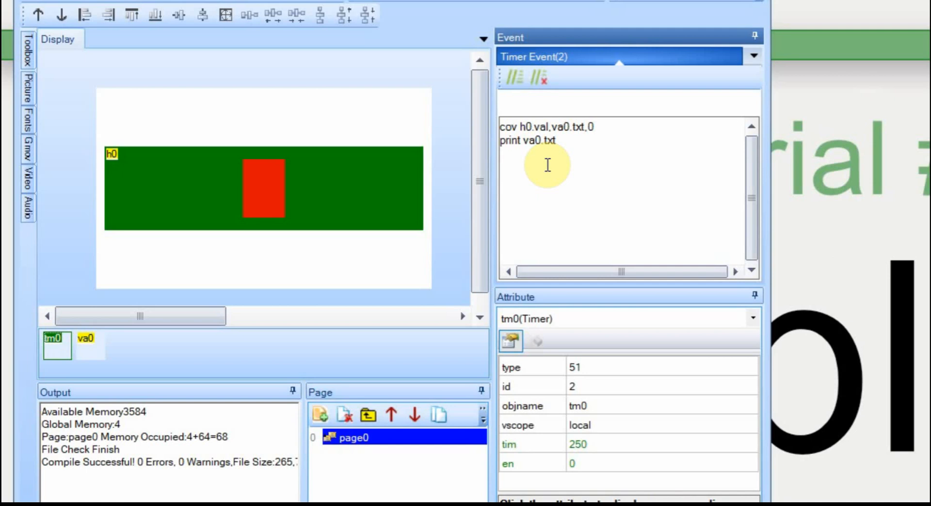
- Click below the print command in the Timer Event code
click(502, 155)
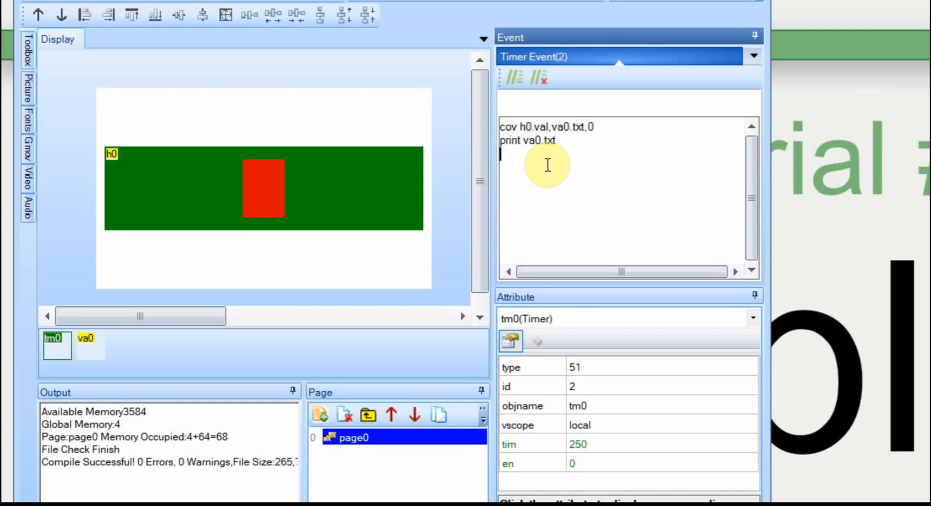
mouse_move(198, 140)
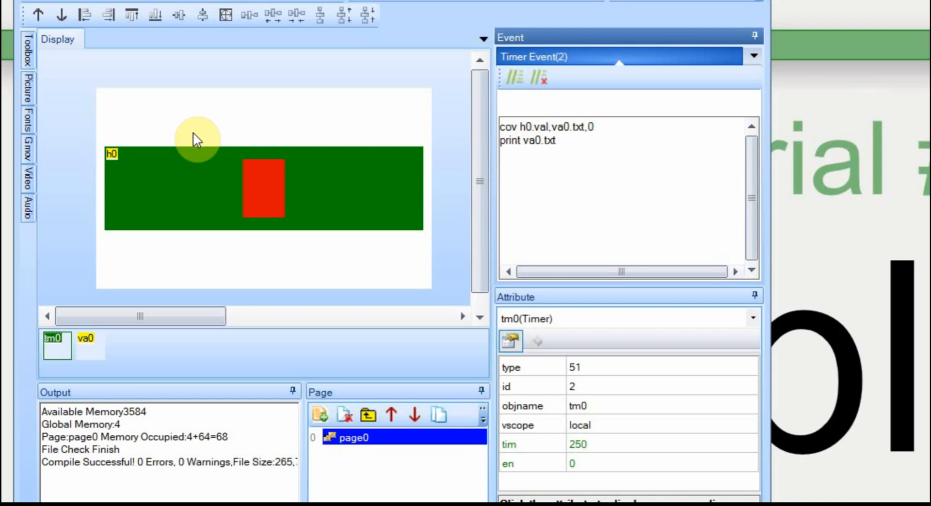
mouse_move(107, 156)
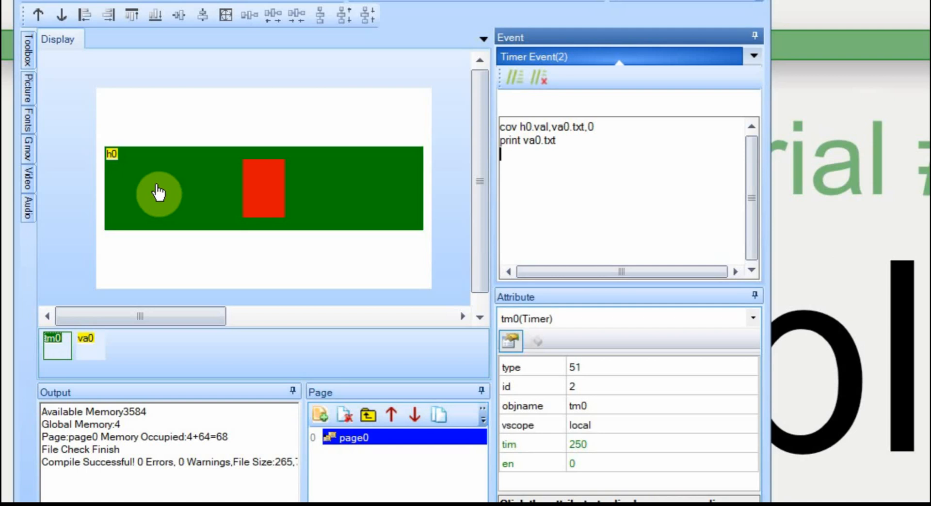
mouse_move(181, 249)
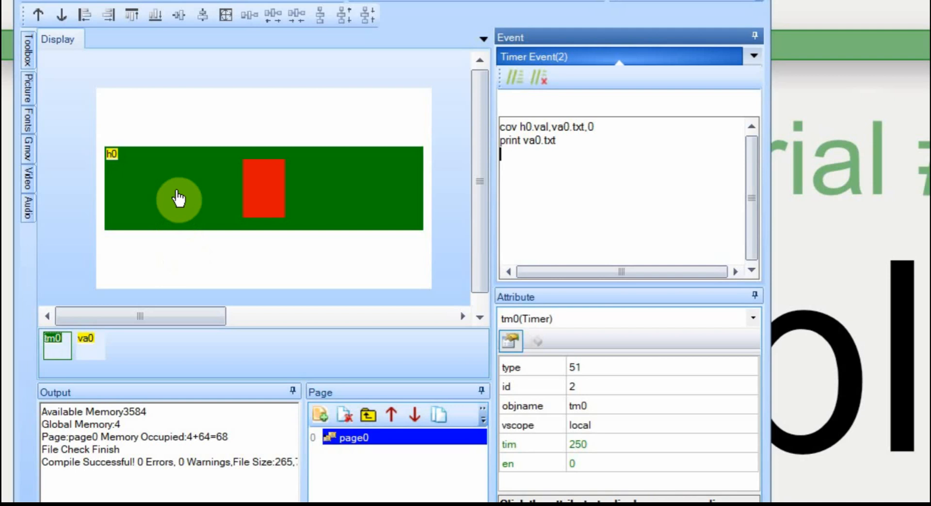
mouse_move(156, 199)
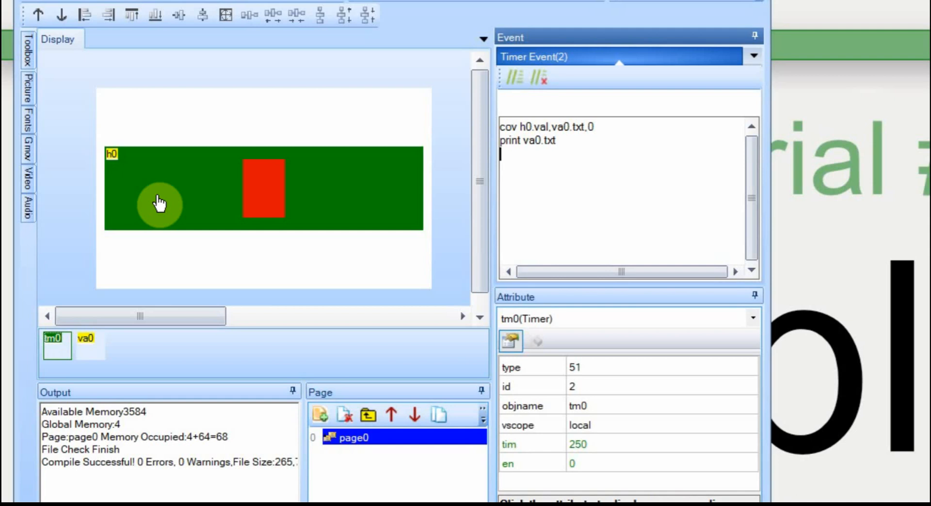
mouse_move(252, 114)
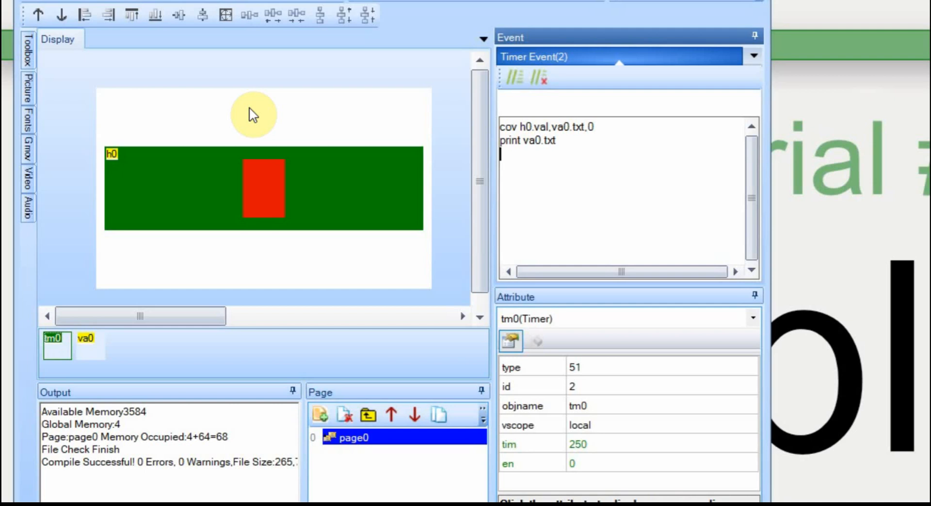
mouse_move(225, 132)
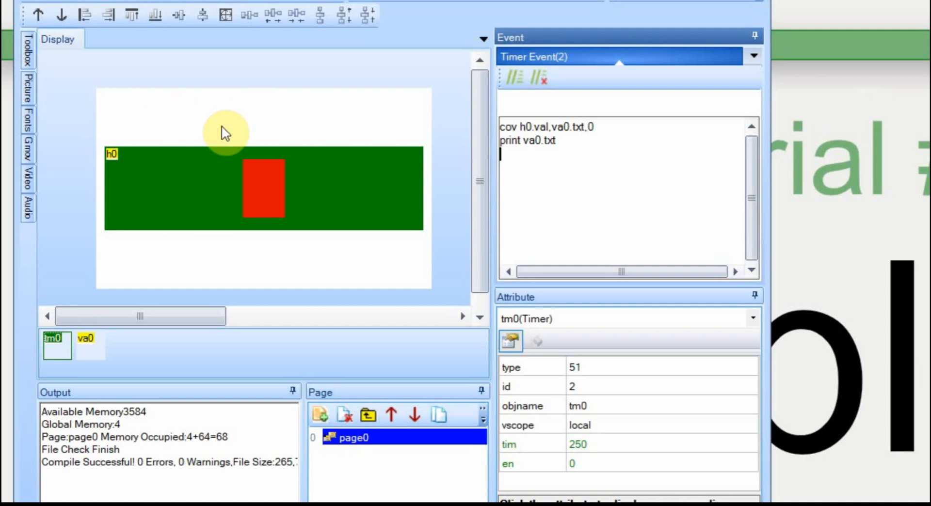
mouse_move(162, 171)
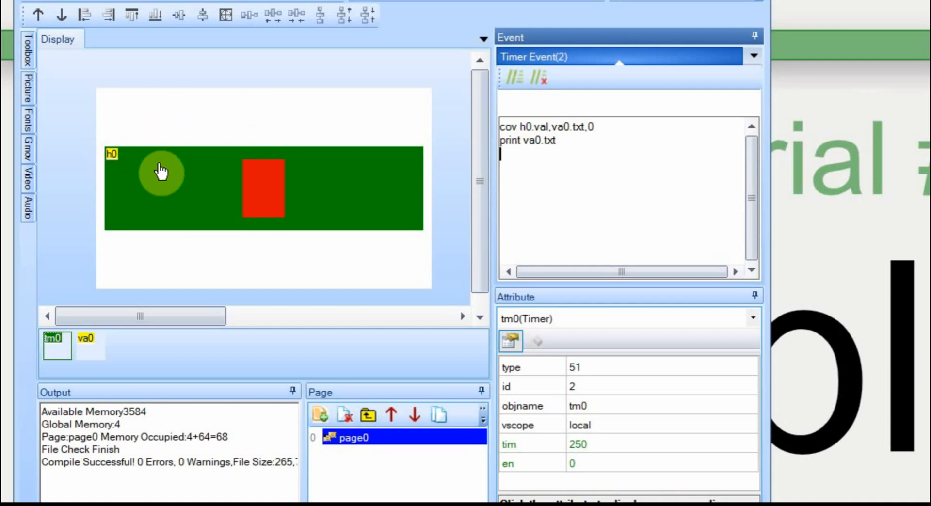
mouse_move(151, 181)
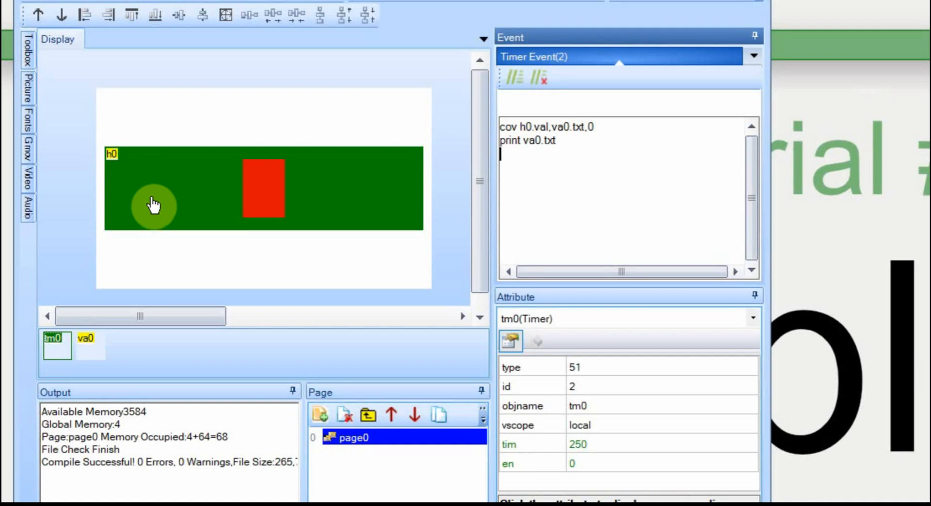
mouse_move(158, 184)
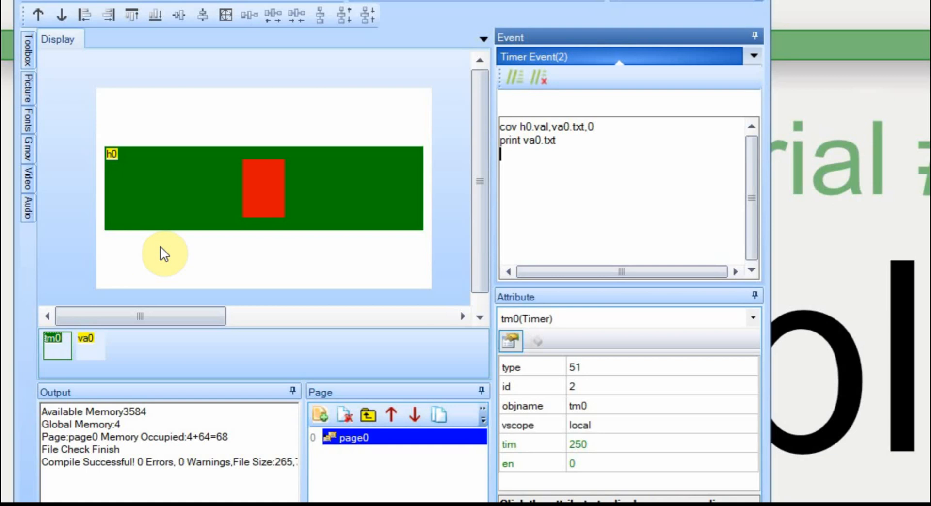
mouse_move(181, 264)
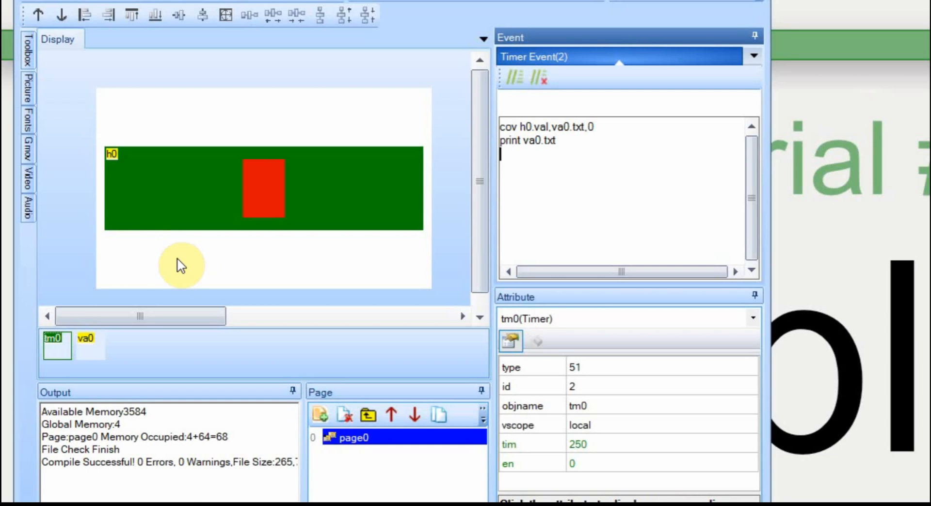
mouse_move(437, 71)
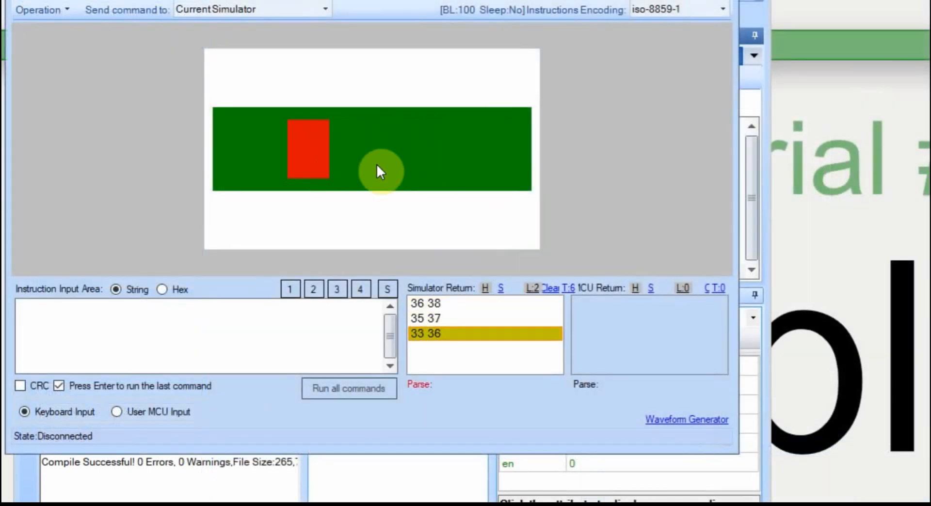
- Inspect a returned slider value in the Simulator Return list
click(337, 289)
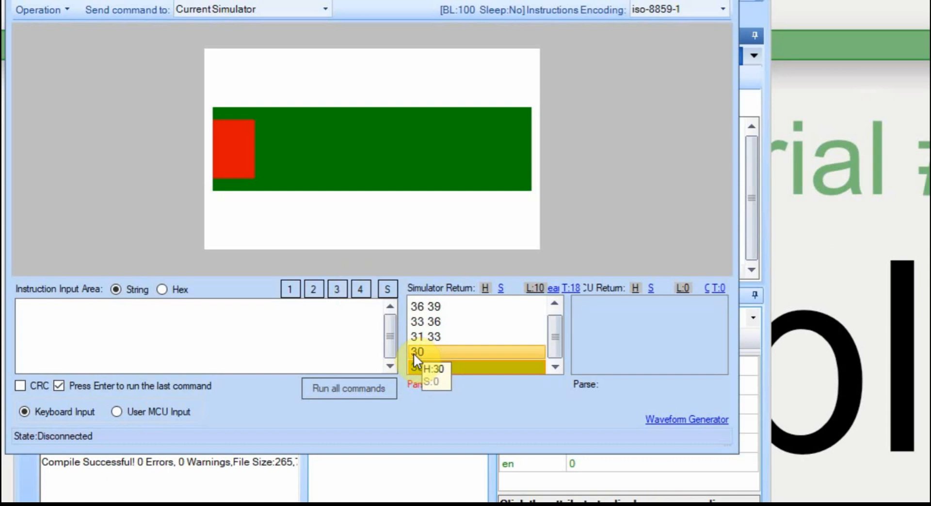
mouse_move(416, 337)
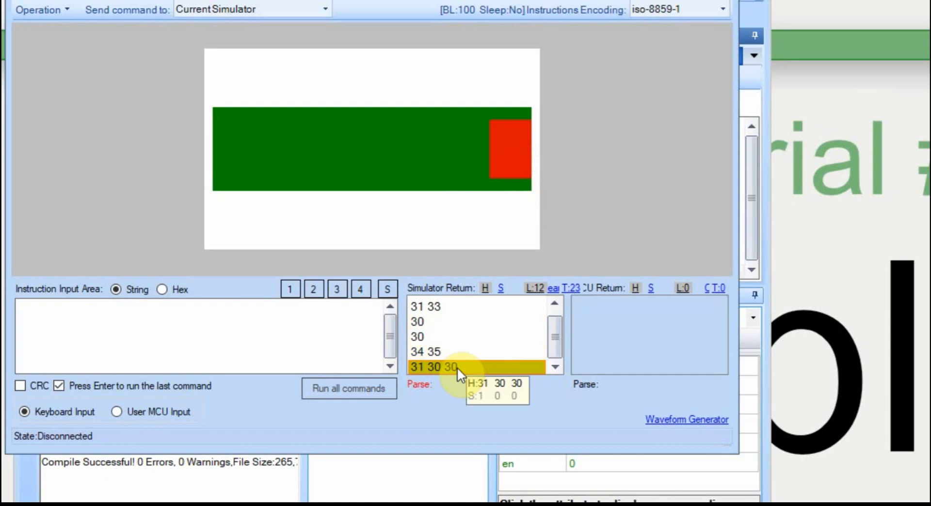
mouse_move(497, 350)
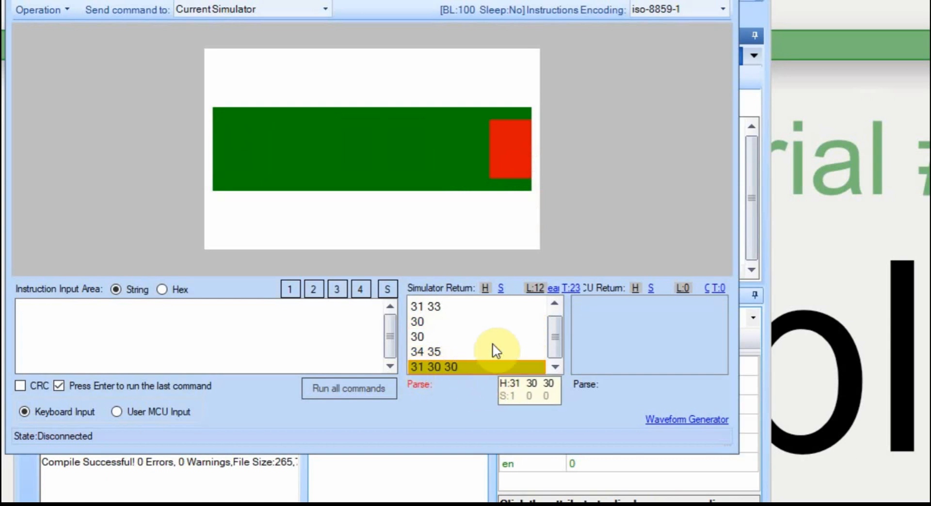
mouse_move(493, 373)
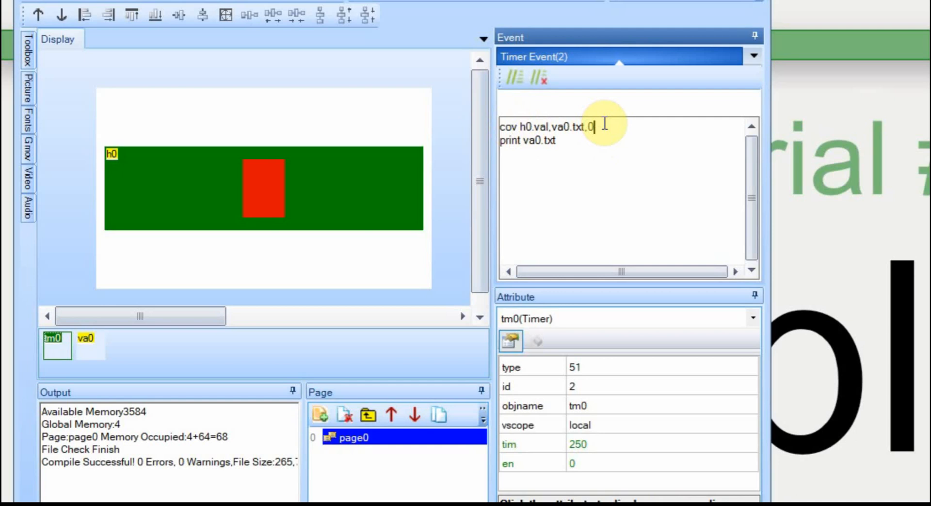
- Change the cov length to 6 and append +"BILL" to the print line
text(6)
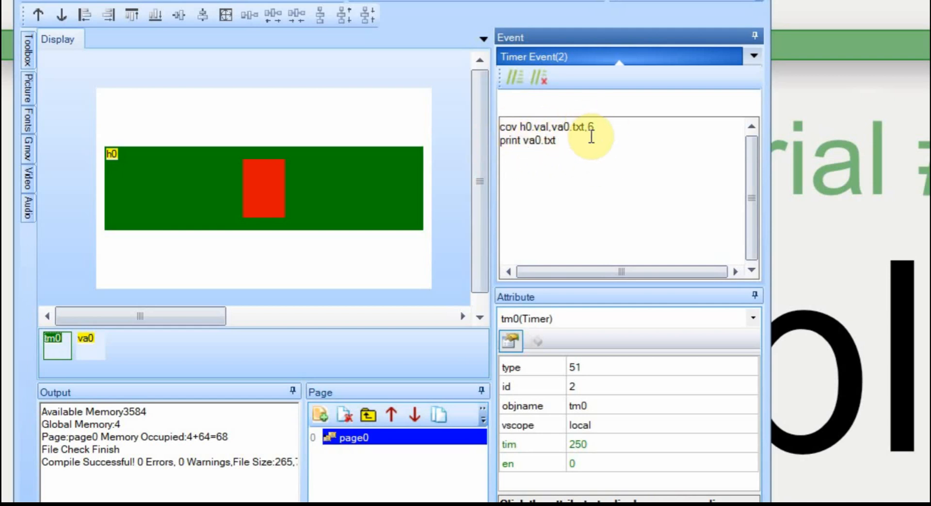
mouse_move(532, 141)
text(+)
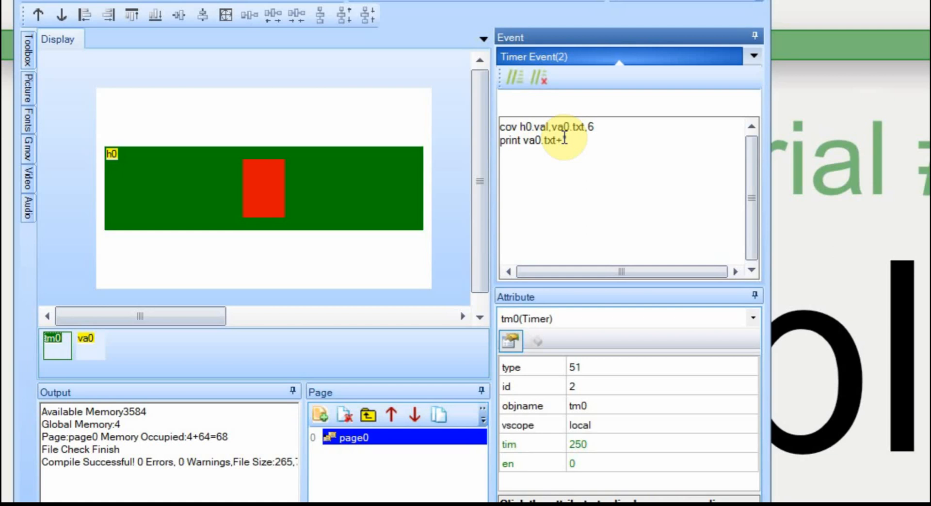
text(BILL")
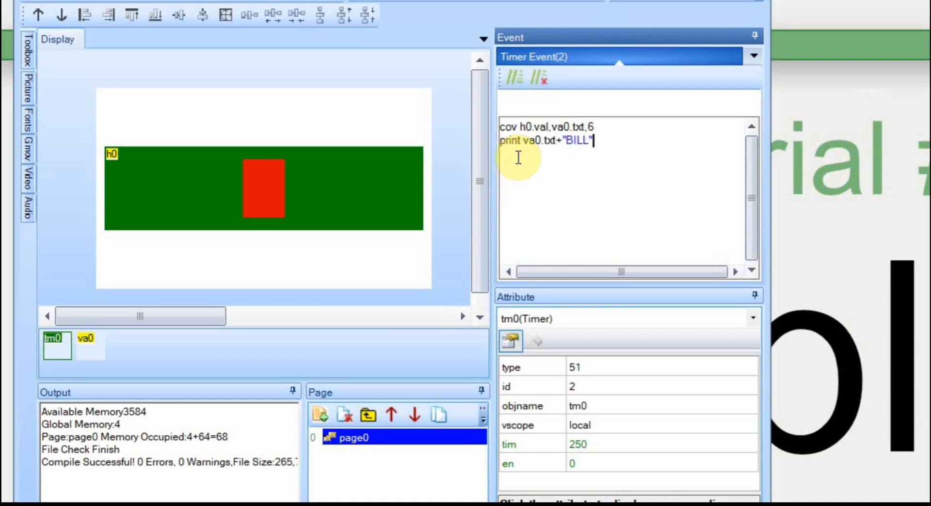
mouse_move(593, 168)
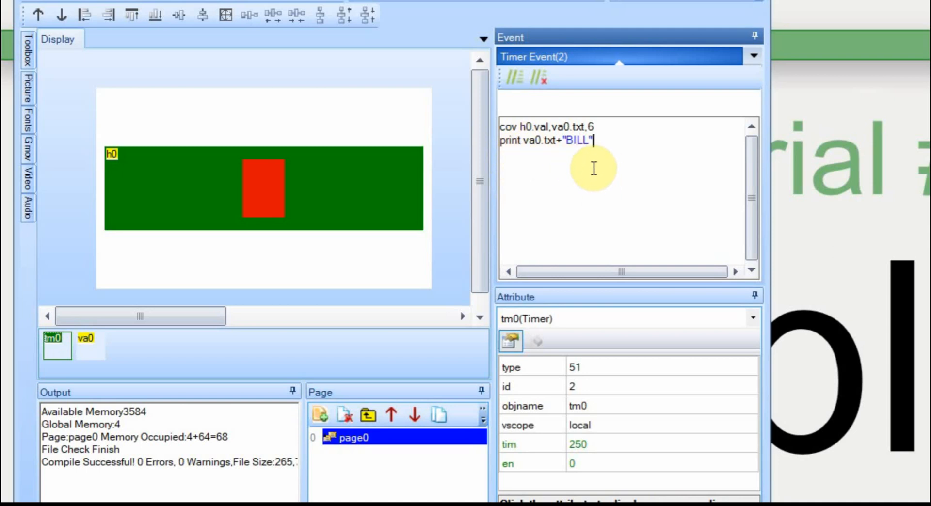
mouse_move(602, 196)
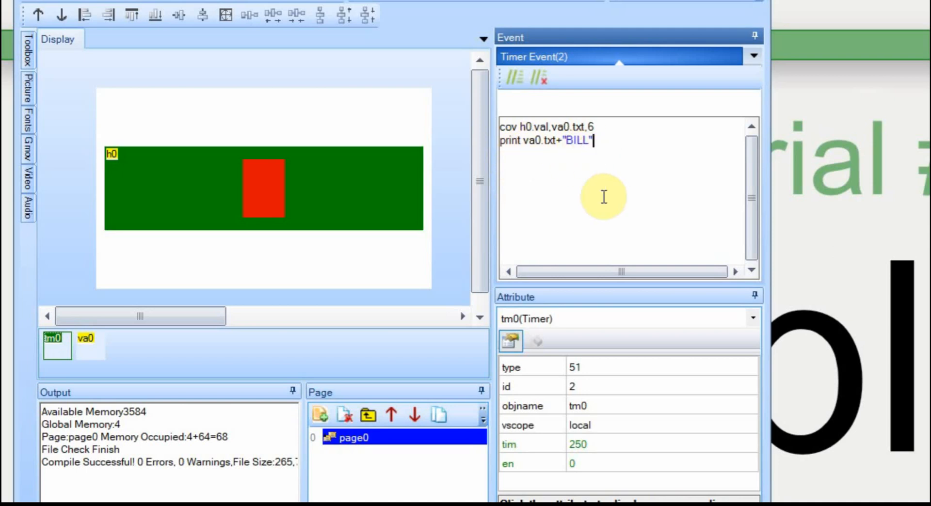
mouse_move(542, 190)
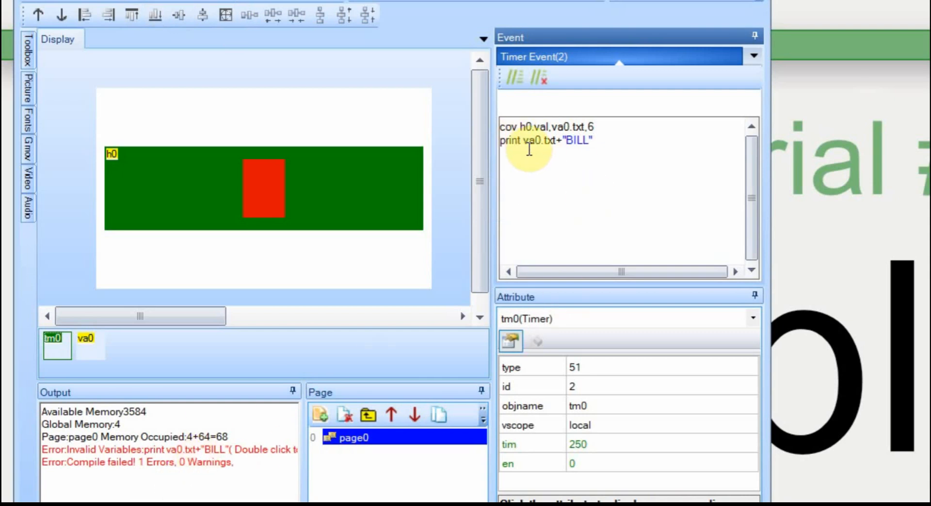
- Add va0.txt=va0.txt+"BILL" after the cov line and print va0.txt
click(600, 127)
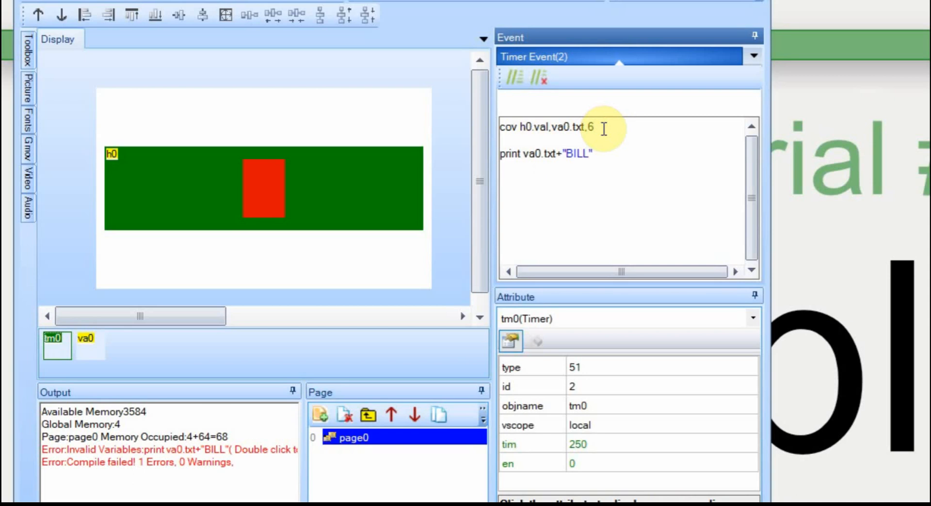
text(M)
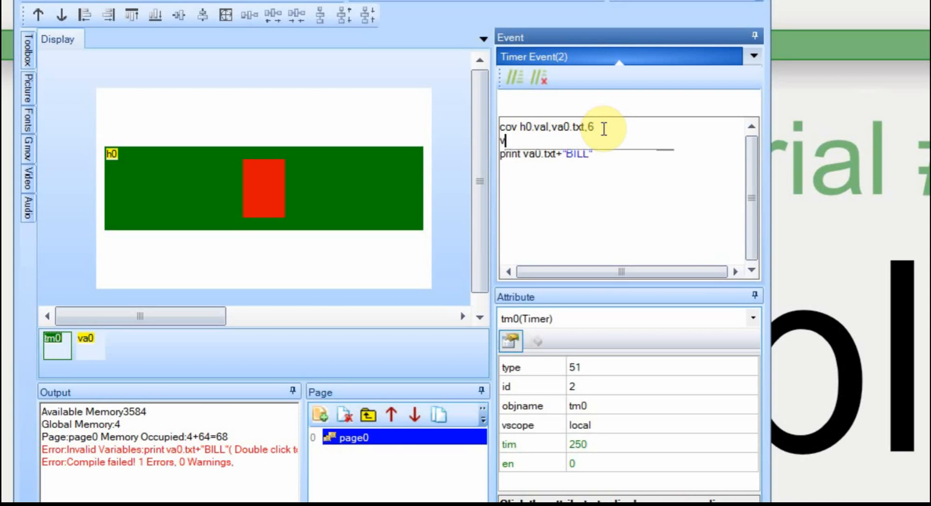
text(va0.txt =)
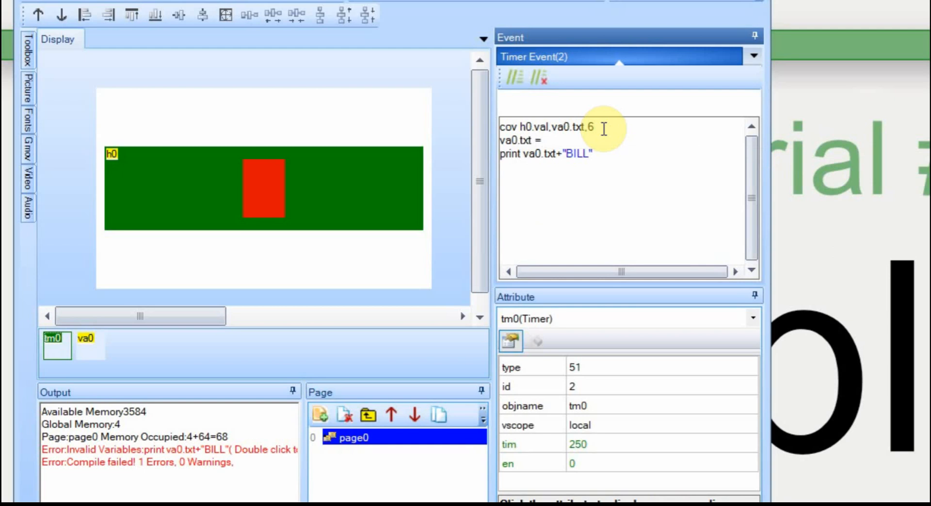
click(540, 140)
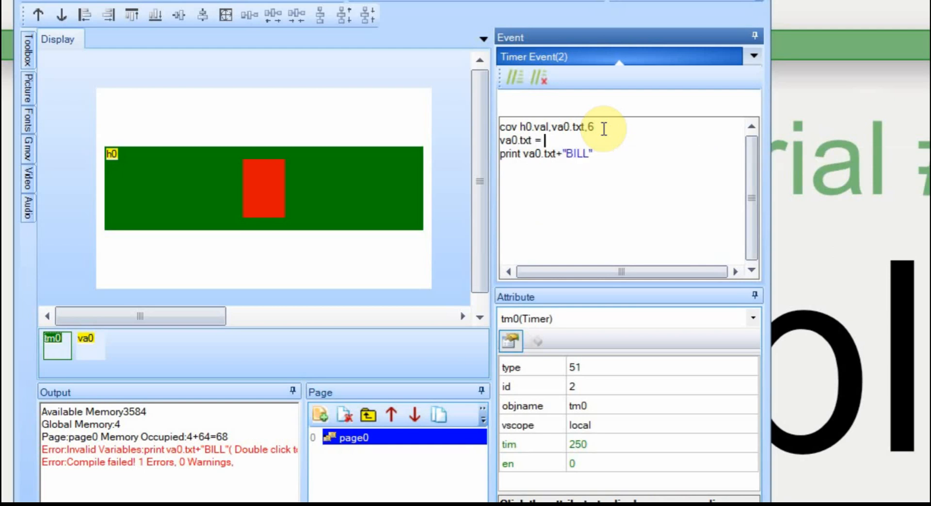
text(va0.txt +)
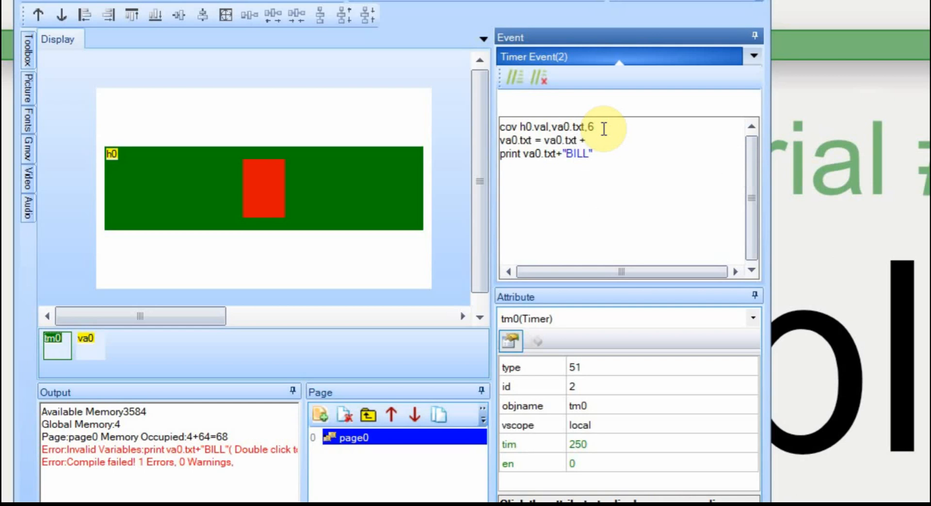
text(")
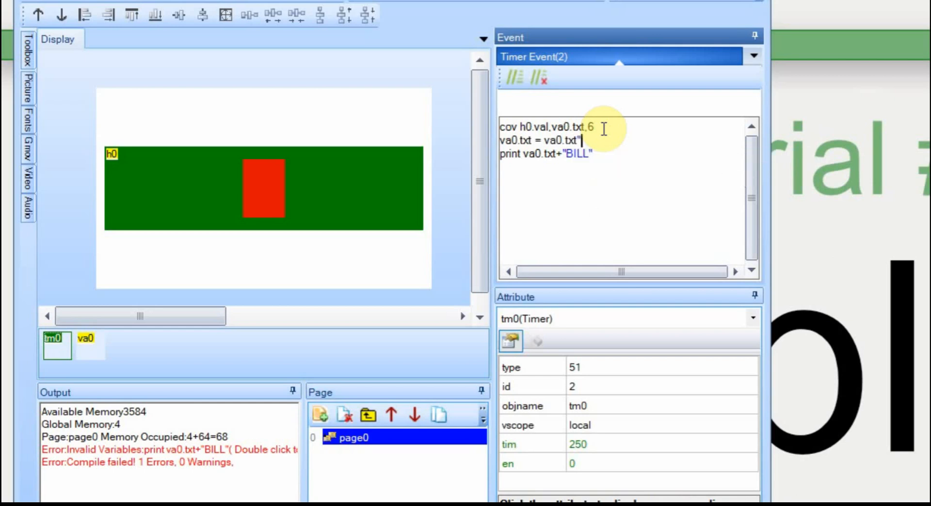
text("BILL")
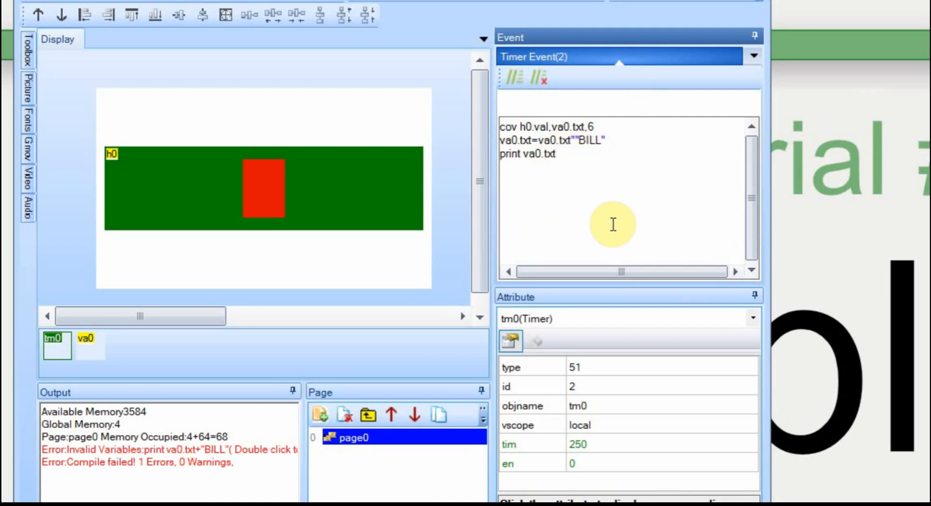
mouse_move(581, 148)
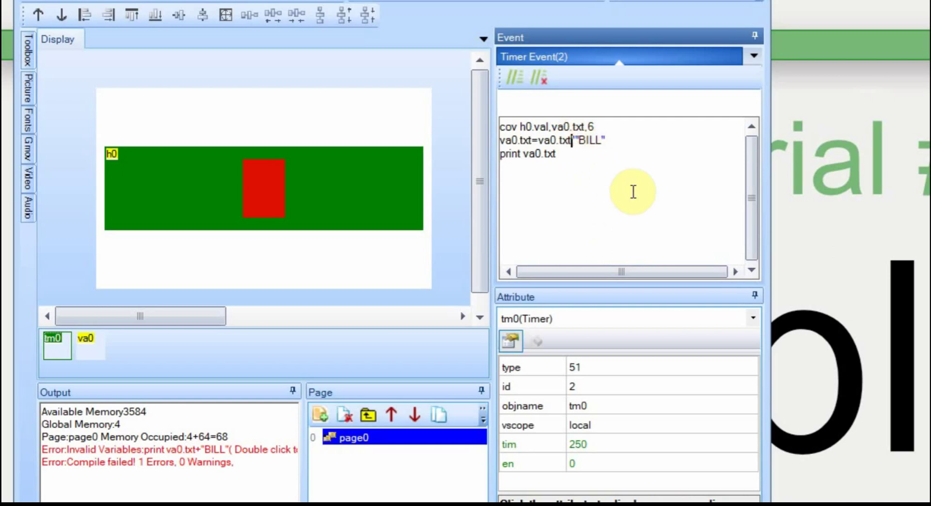
text(+)
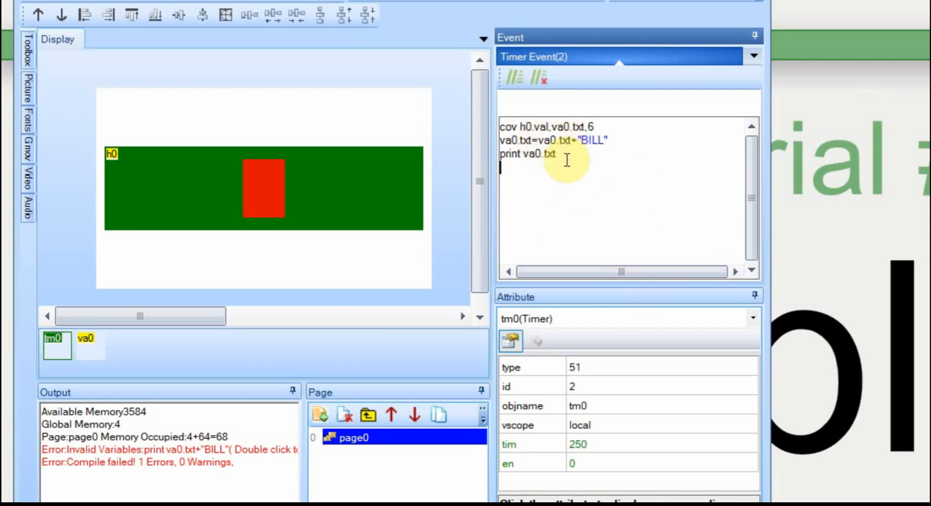
mouse_move(558, 205)
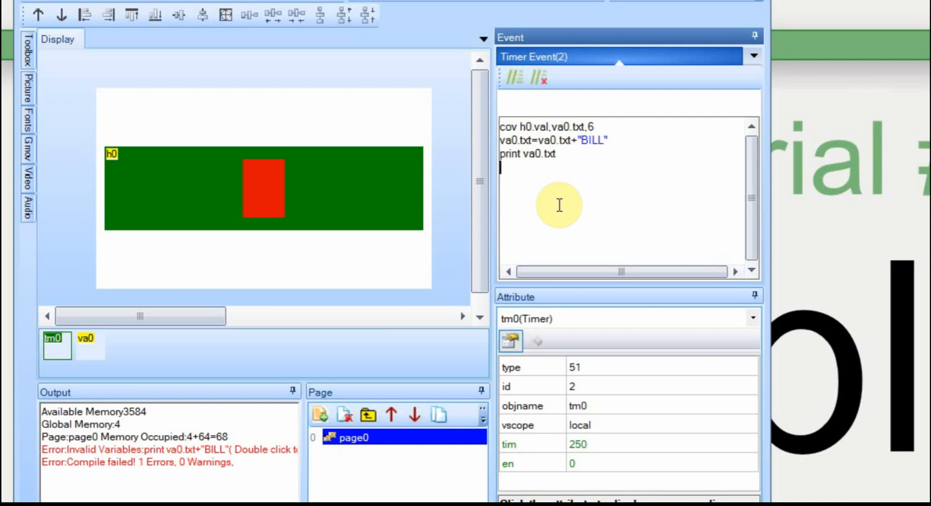
mouse_move(579, 129)
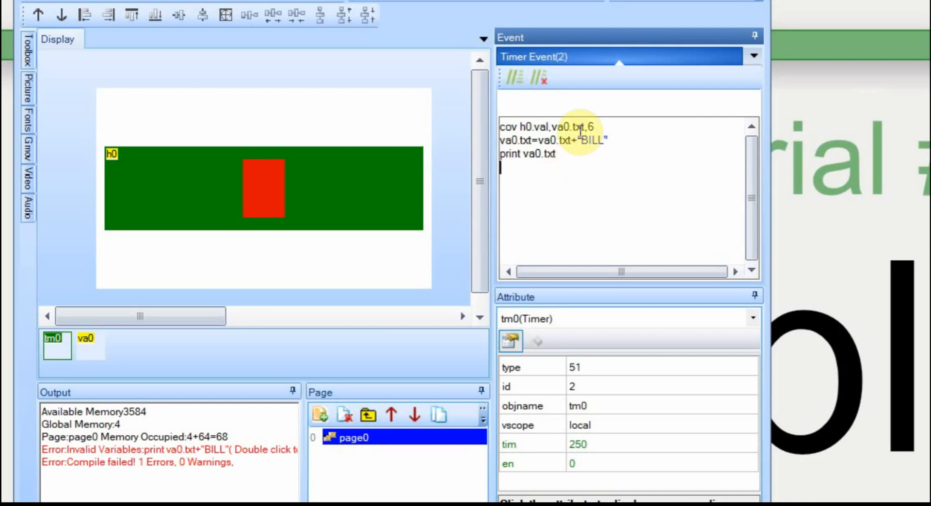
mouse_move(267, 5)
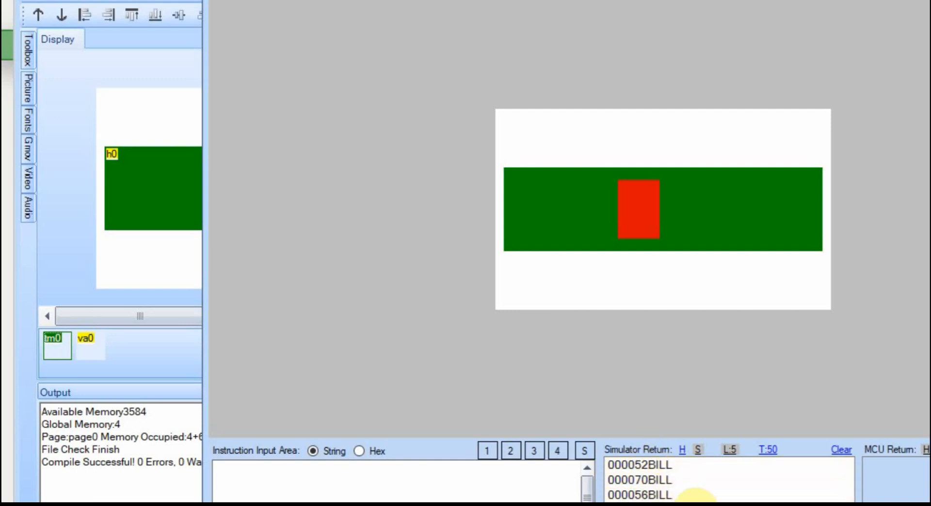
- Close the simulator after confirming readings print as 000052BILL
click(719, 231)
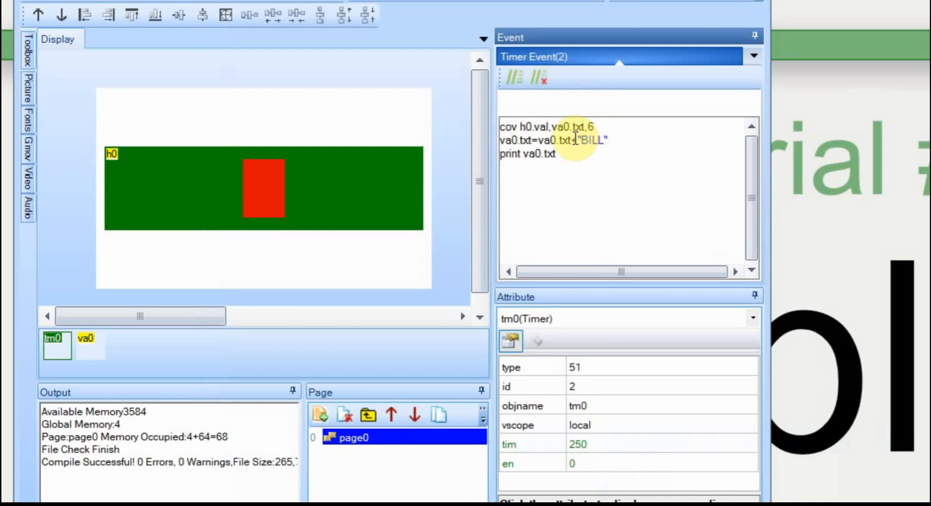
- Rewrite the second line so BILL precedes the value: va0.txt="BILL"+va0.txt
double_click(591, 139)
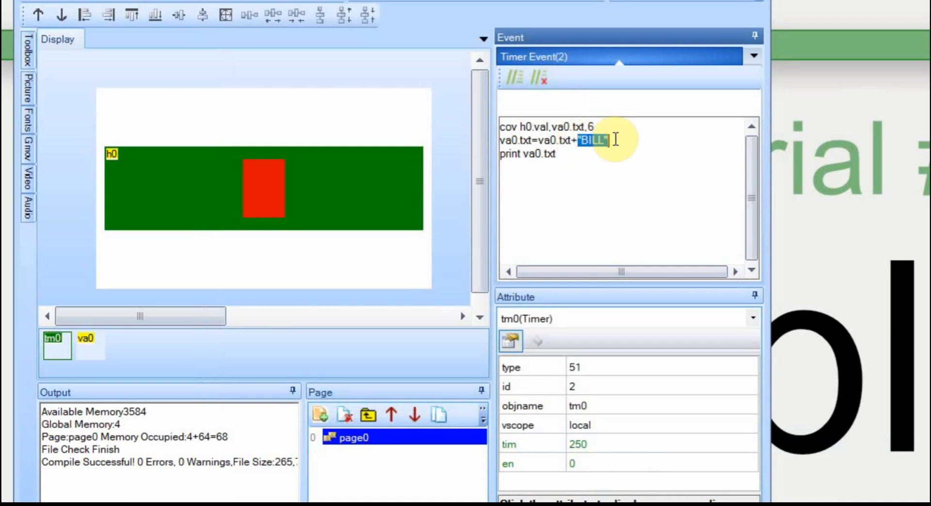
key(Delete)
text(")
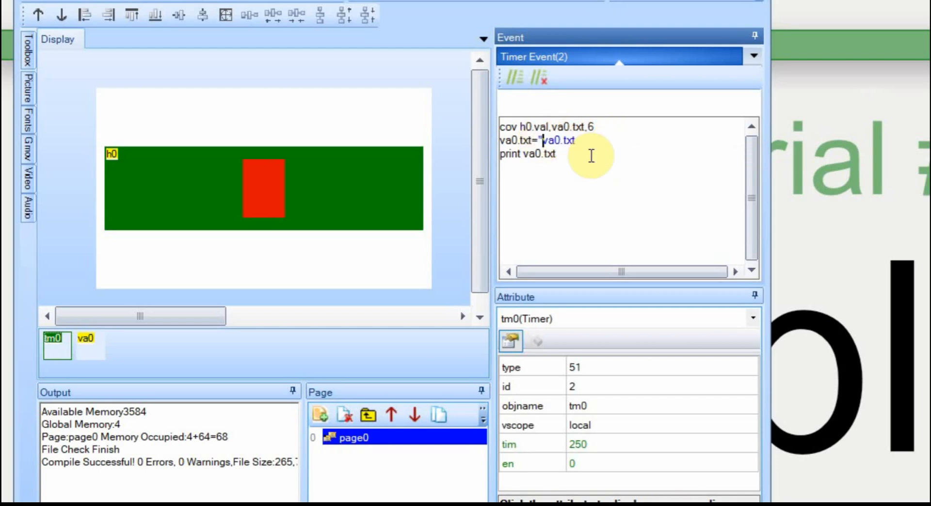
text(BILLI")
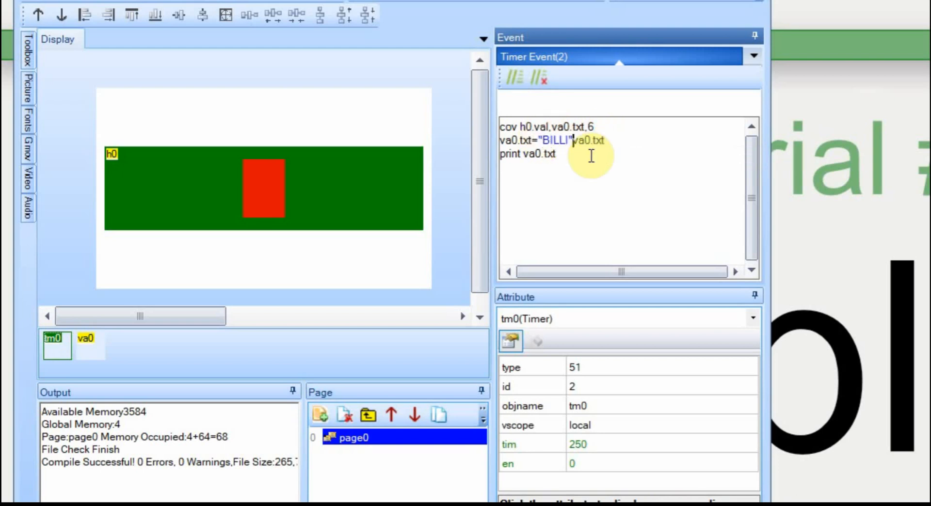
text(+)
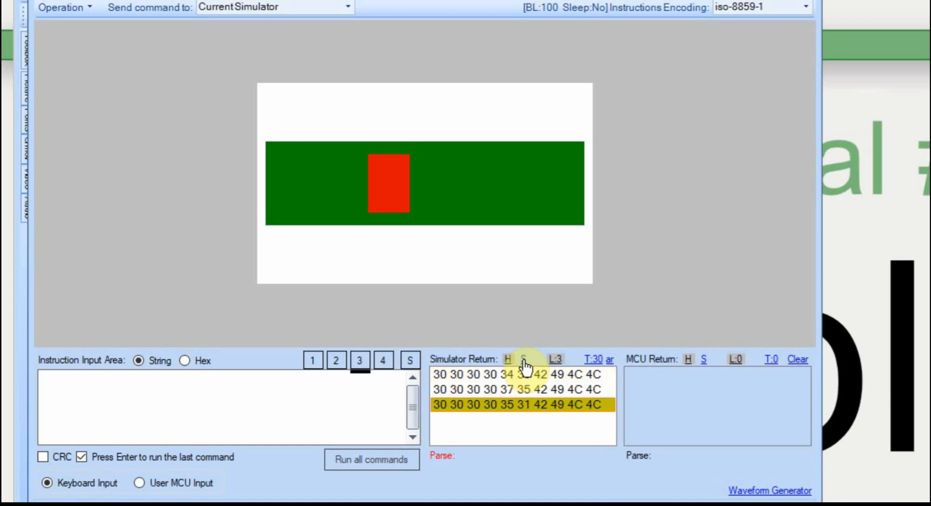
click(523, 359)
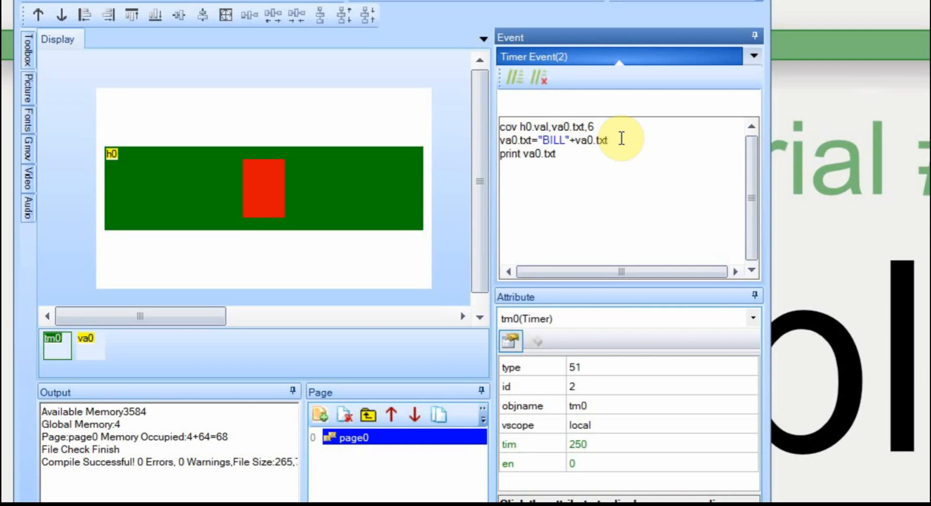
mouse_move(587, 156)
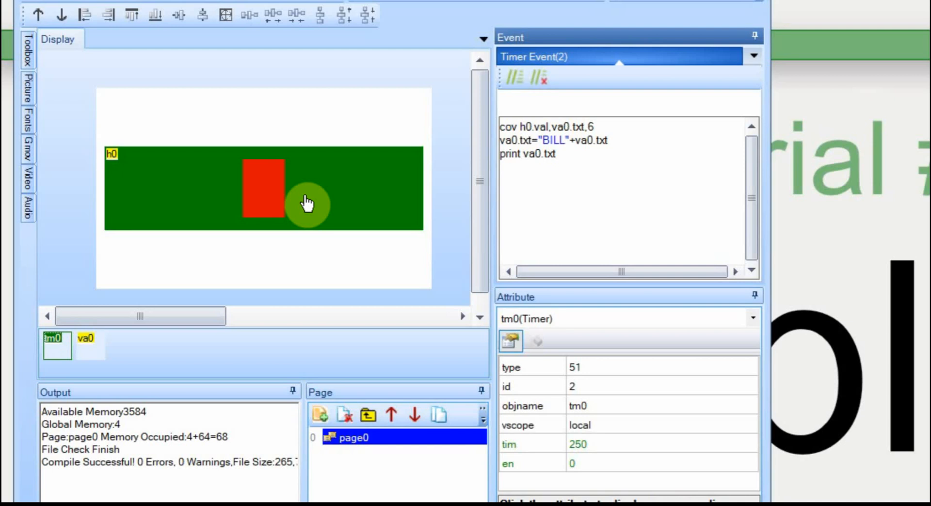
mouse_move(580, 161)
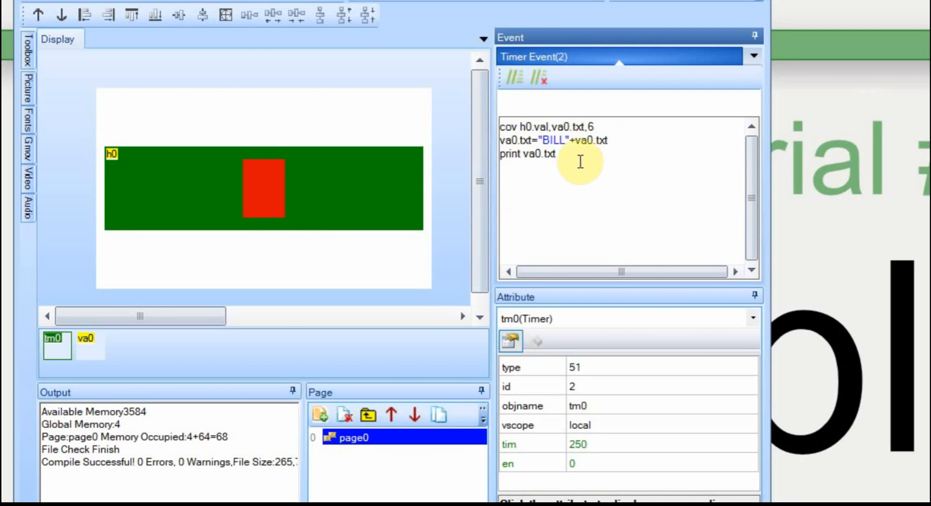